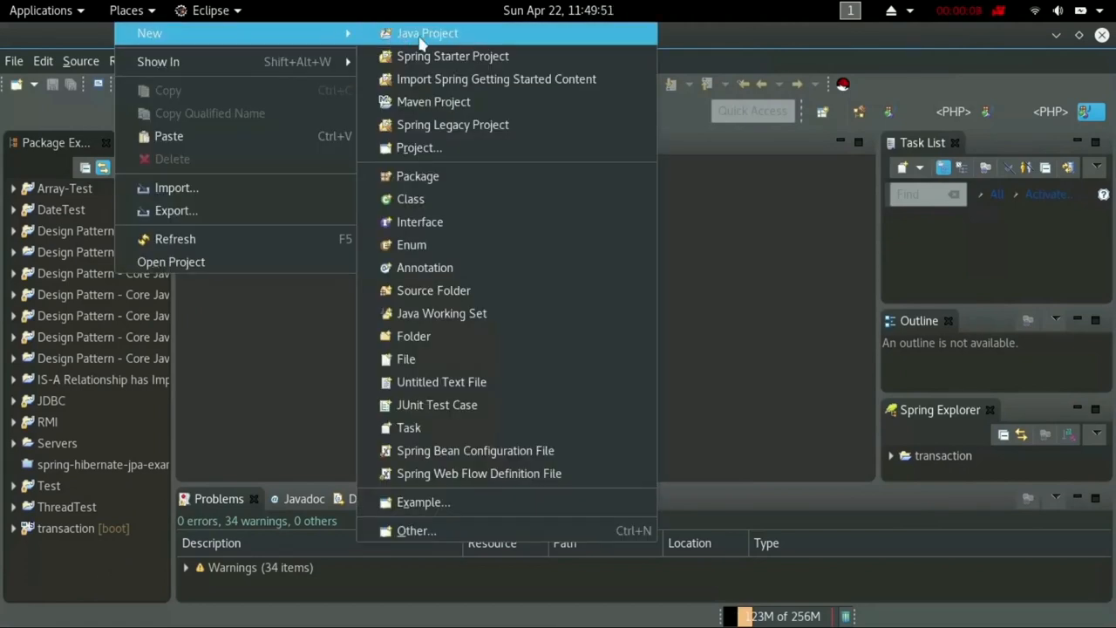
Create the Java project 'OOP' with default settings and expand it to select src.
left_click(427, 33)
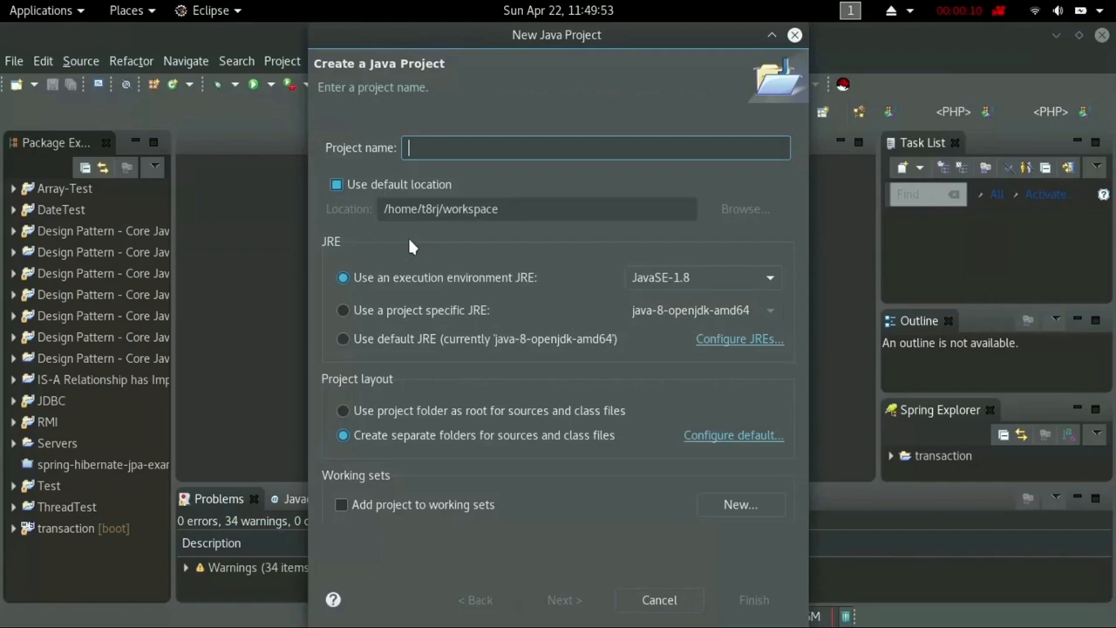
type("O")
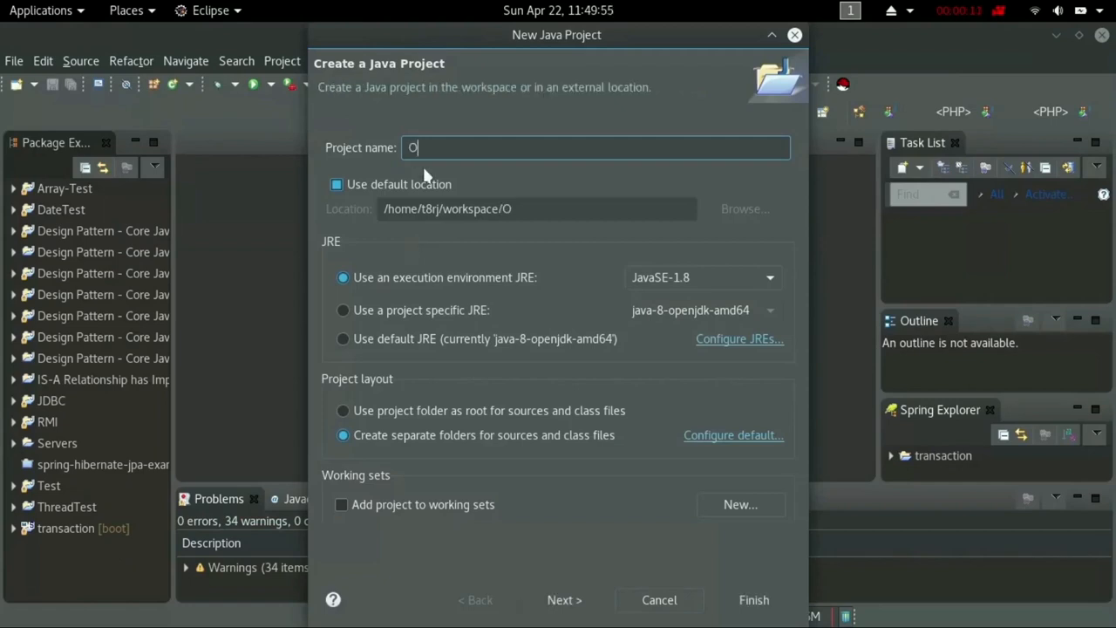
type("OP")
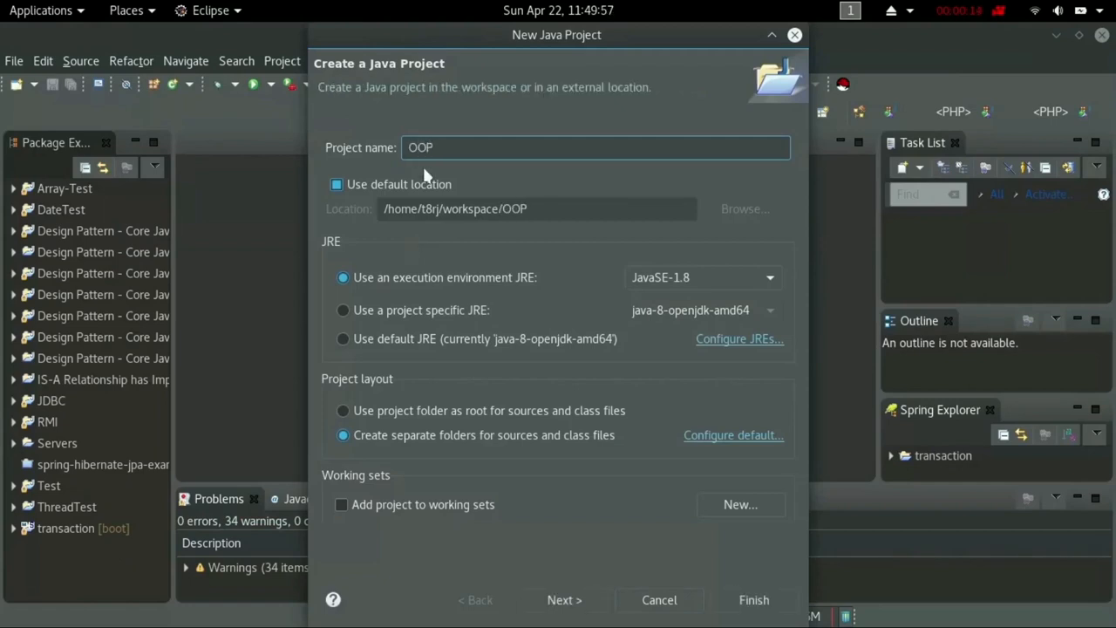
left_click(753, 600)
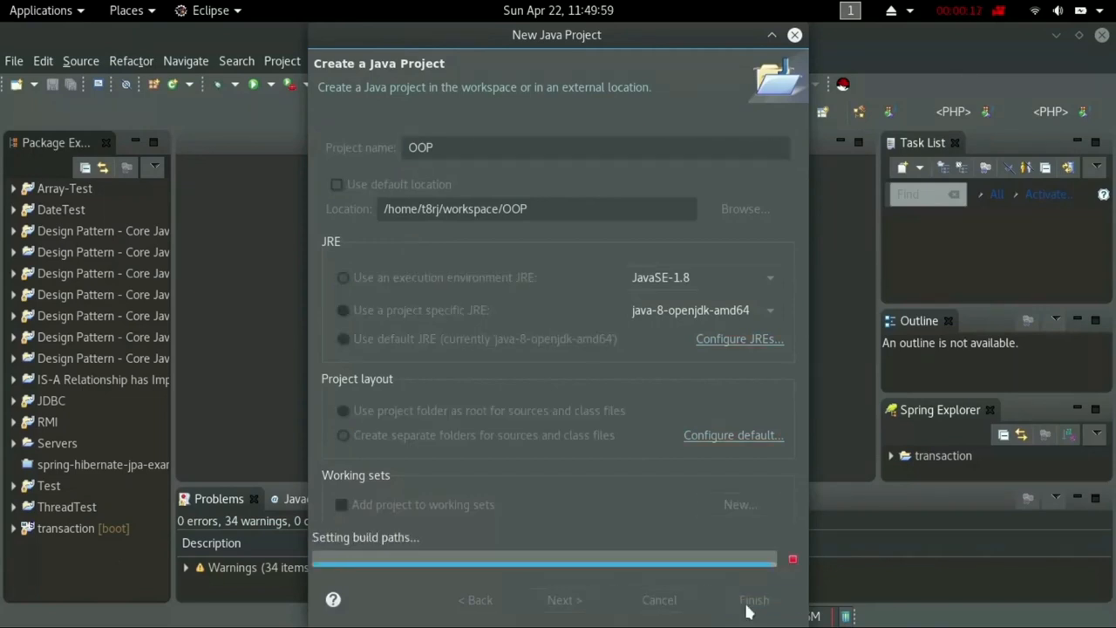
left_click(753, 600)
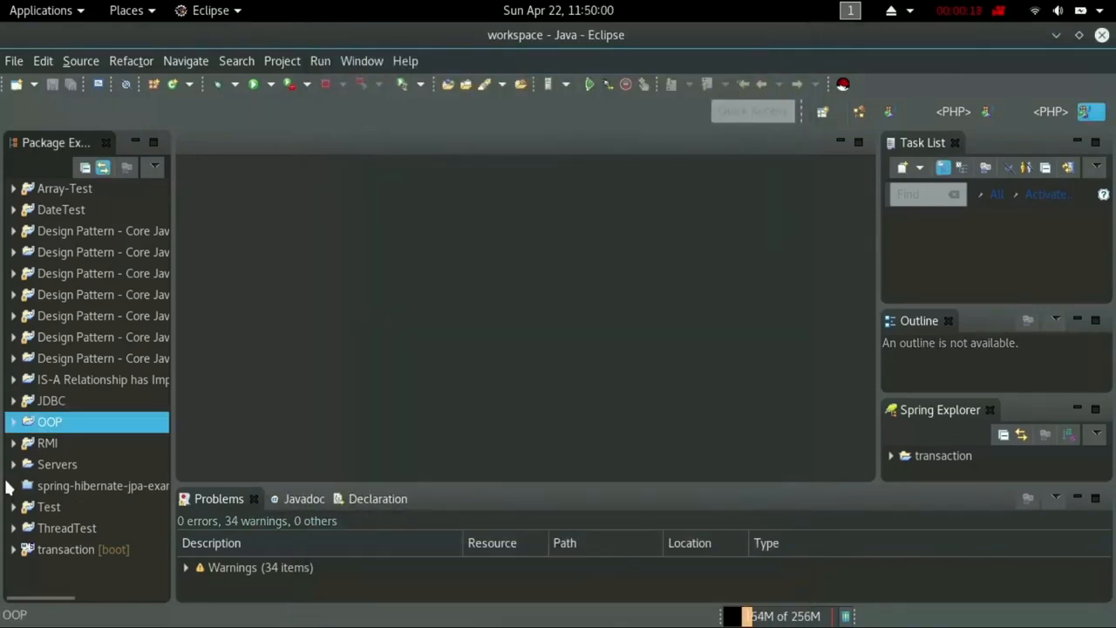
left_click(14, 422)
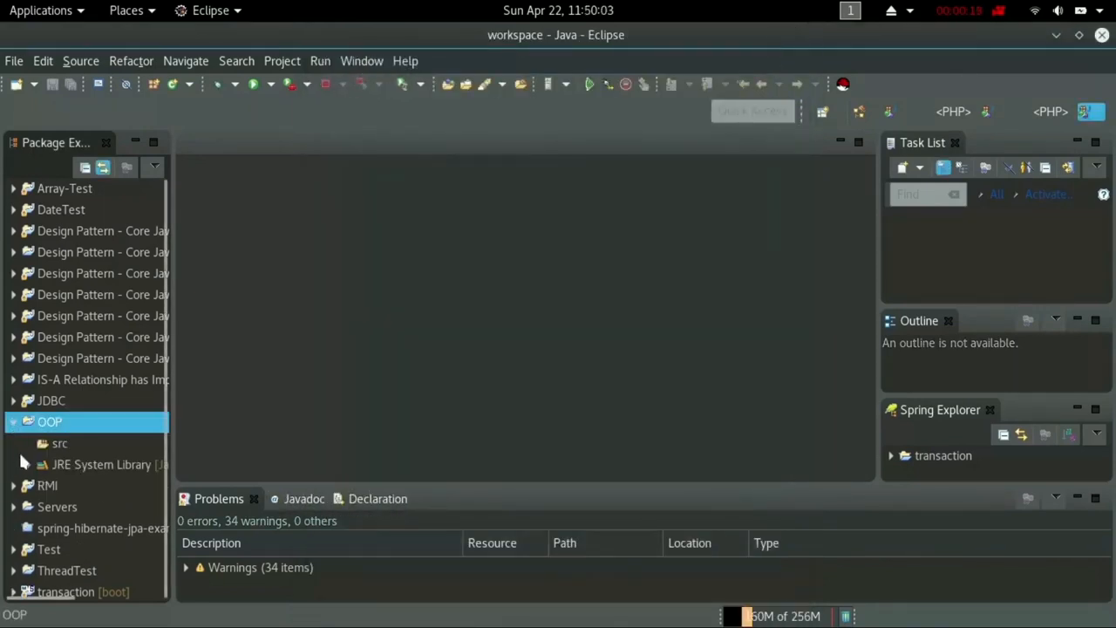
left_click(59, 443)
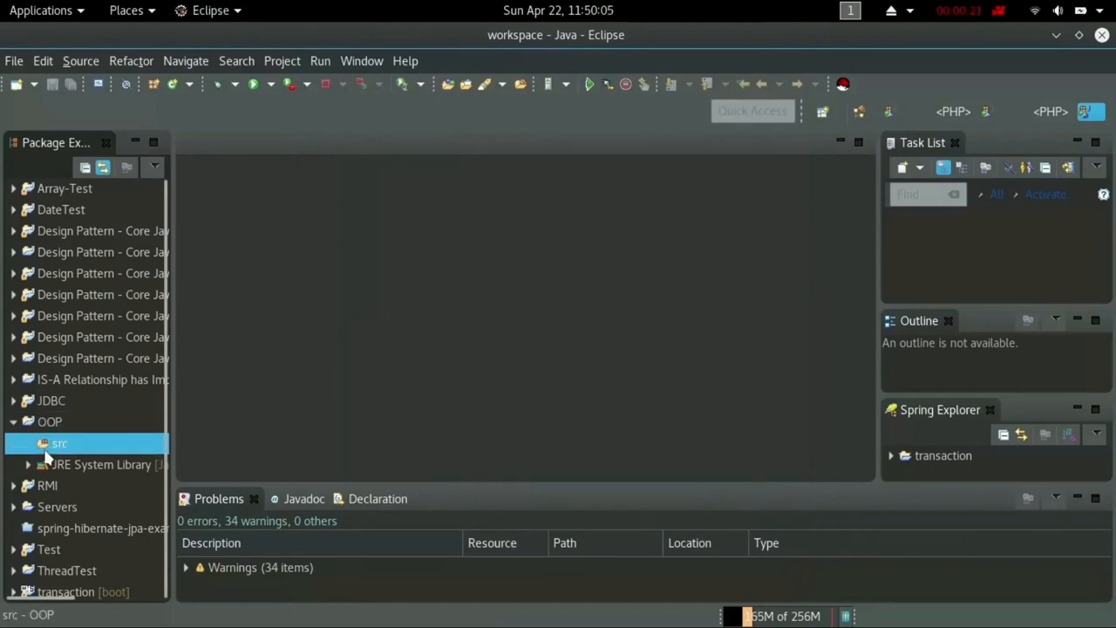
Add the package com.thathsara.oop to the src folder.
right_click(59, 443)
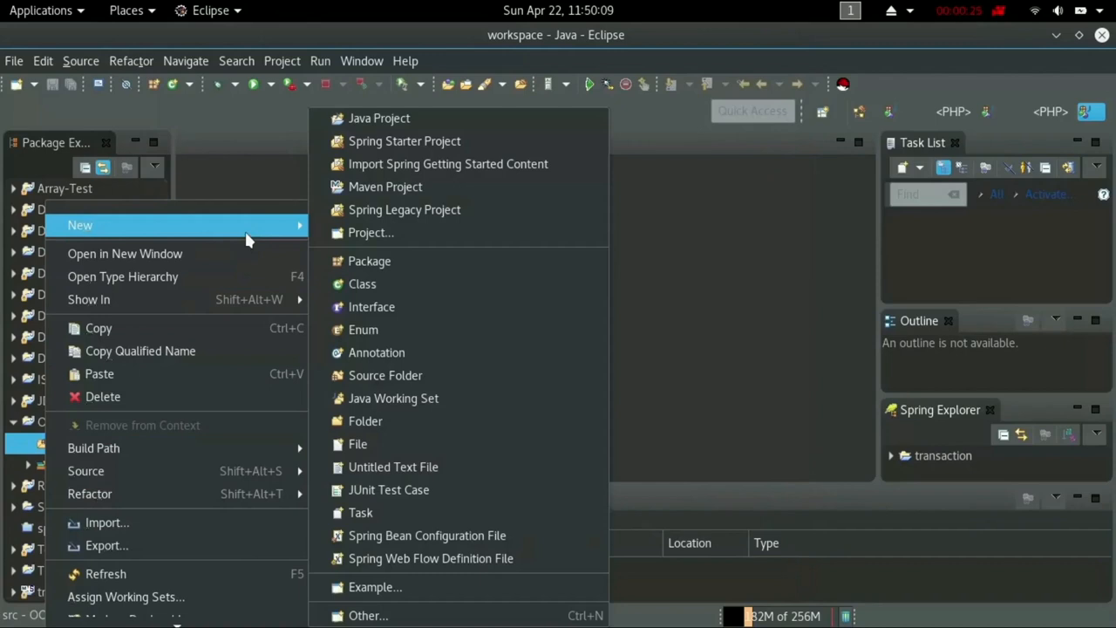
left_click(369, 260)
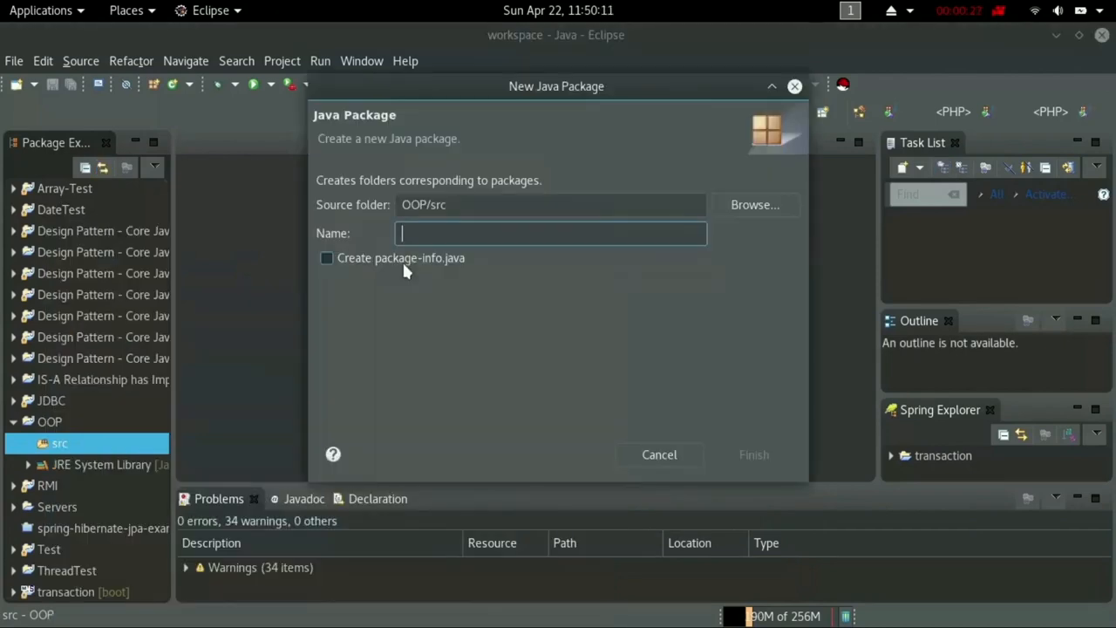
type("com.thathsara.")
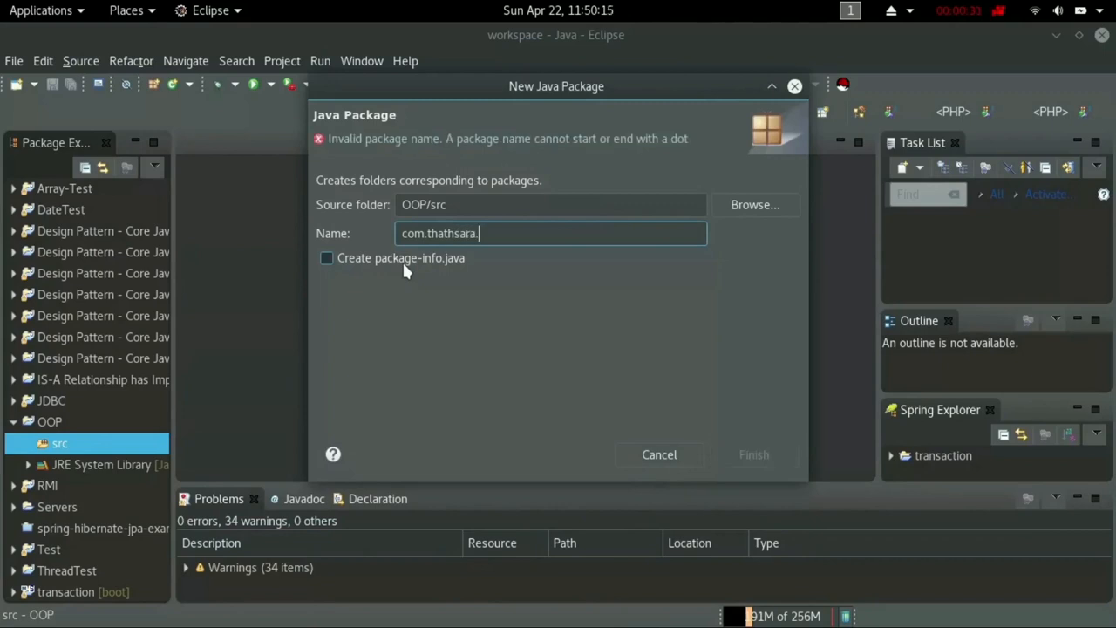
type("oop")
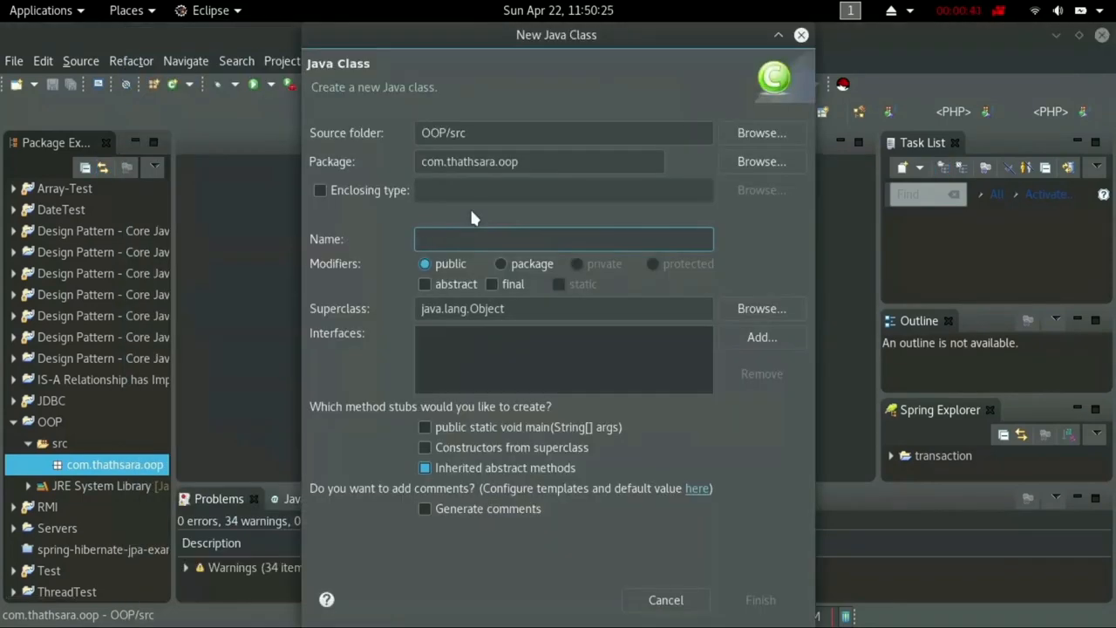
Create class 'Application' with a public static void main stub and open Application.java.
type("App")
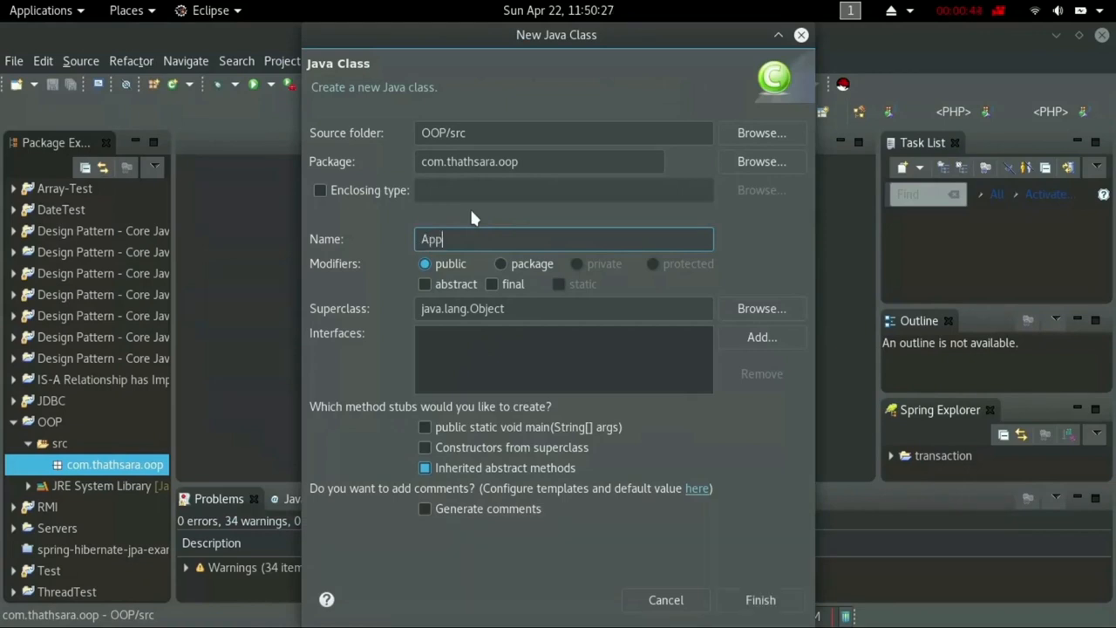
type("lication")
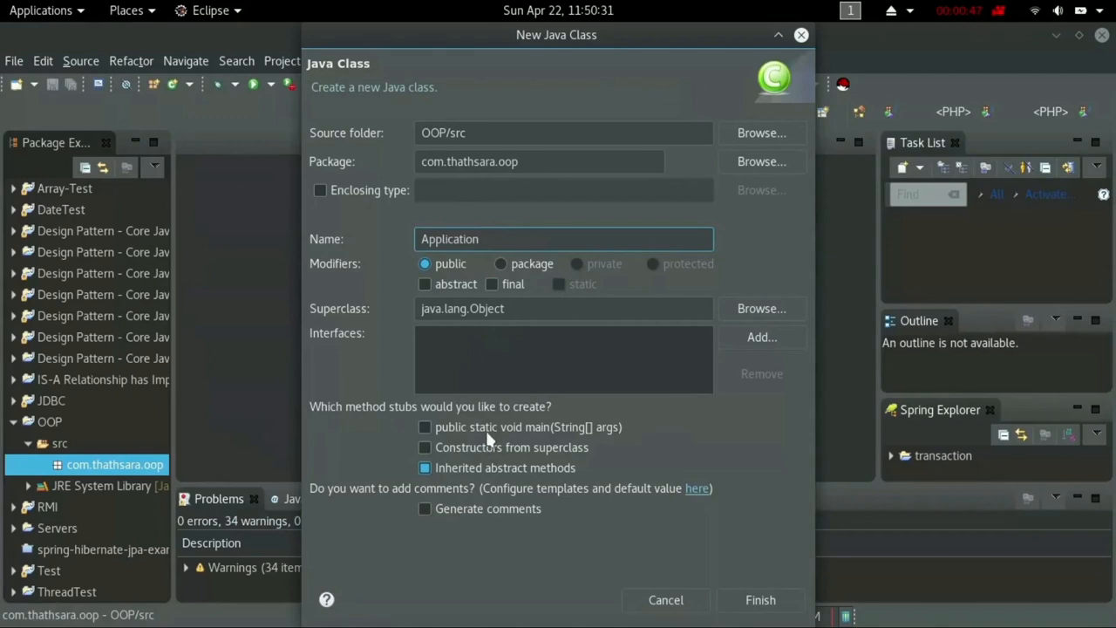
left_click(425, 427)
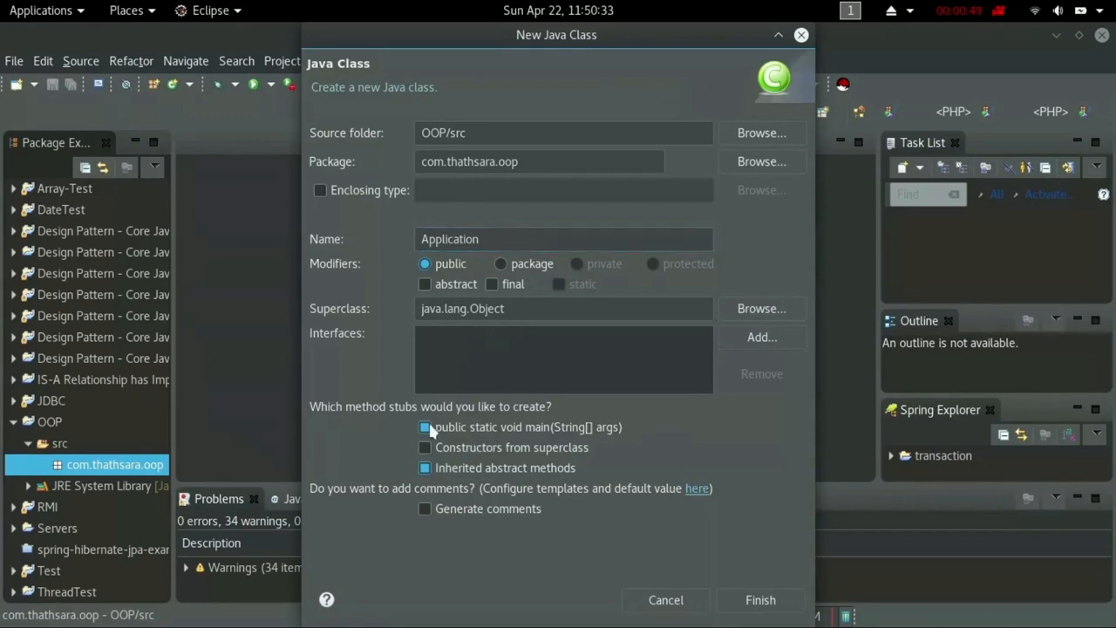
left_click(759, 599)
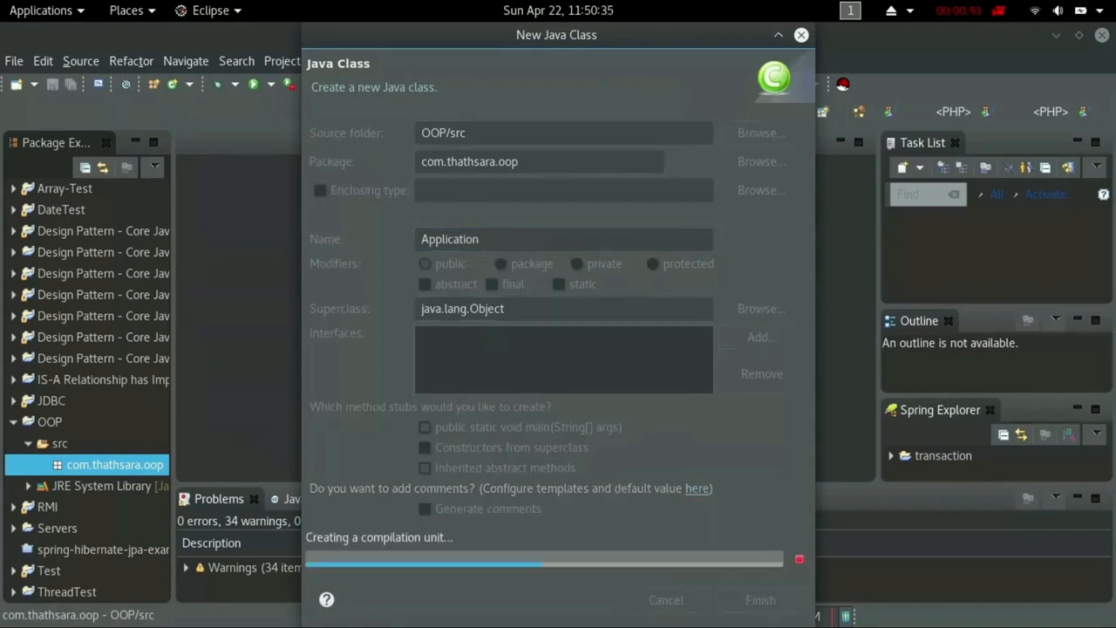
left_click(760, 599)
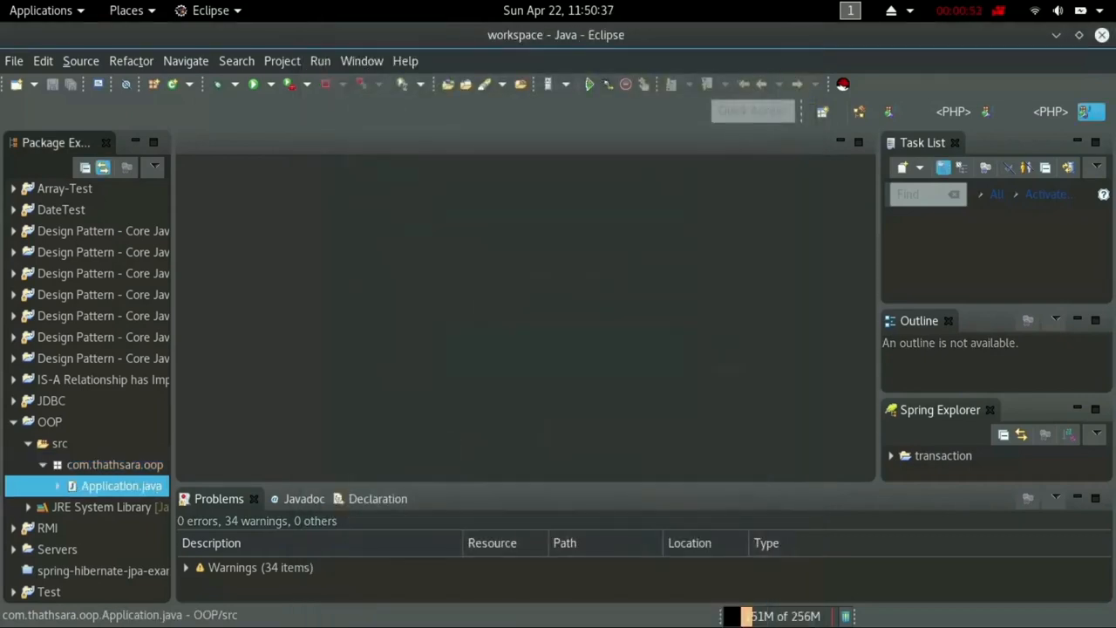
double_click(122, 486)
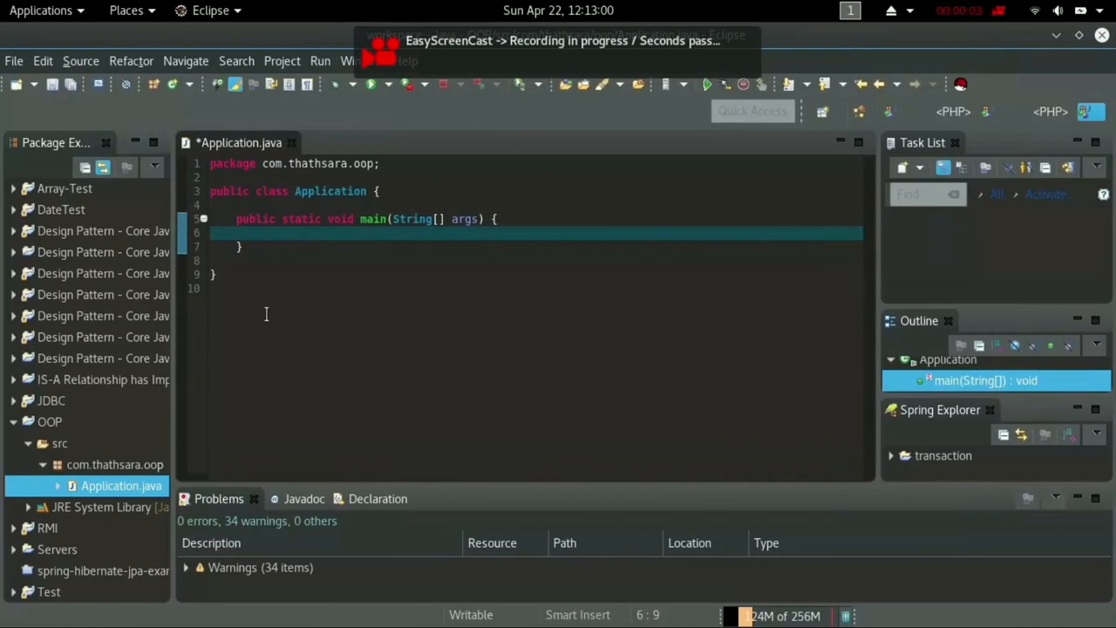
Add the package com.thathsara.oop.test under src.
left_click(59, 443)
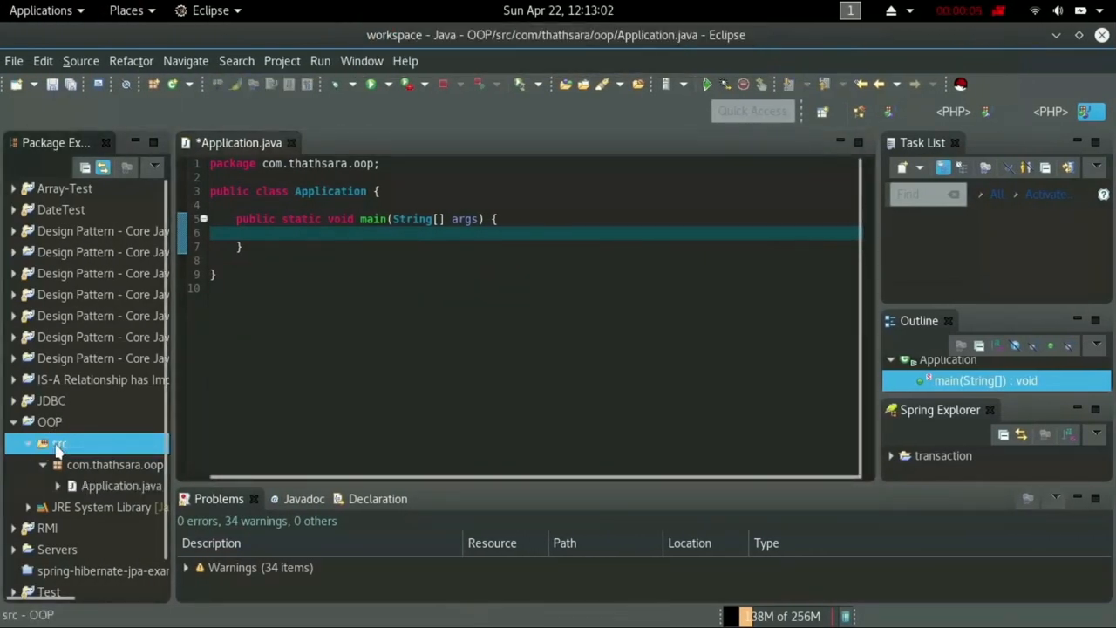
right_click(59, 444)
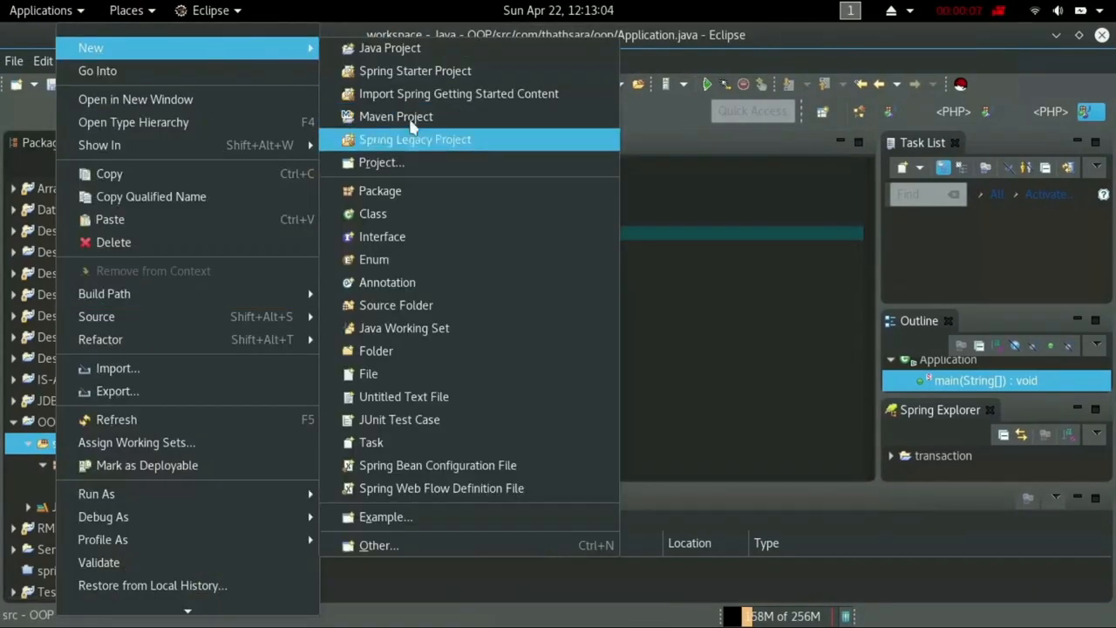
left_click(380, 190)
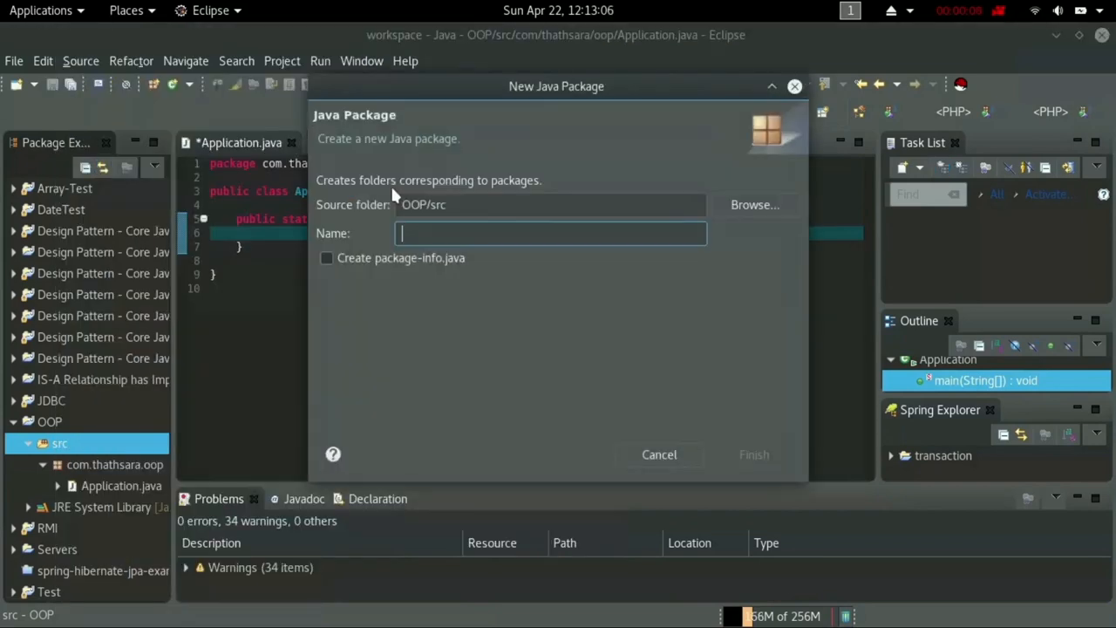
type("com.thathsar")
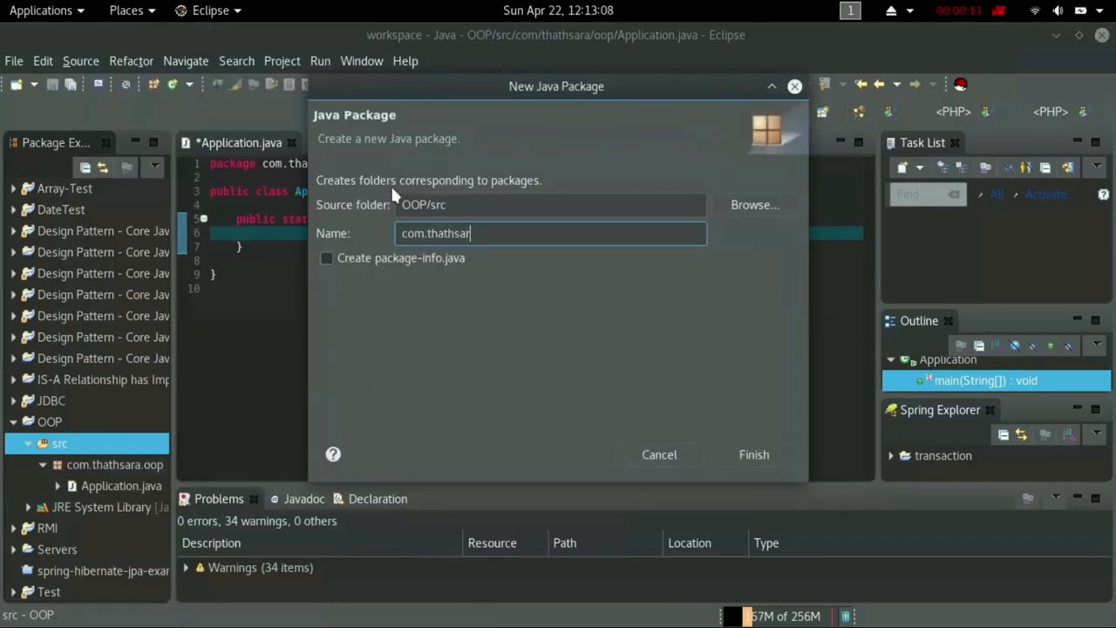
type("a.")
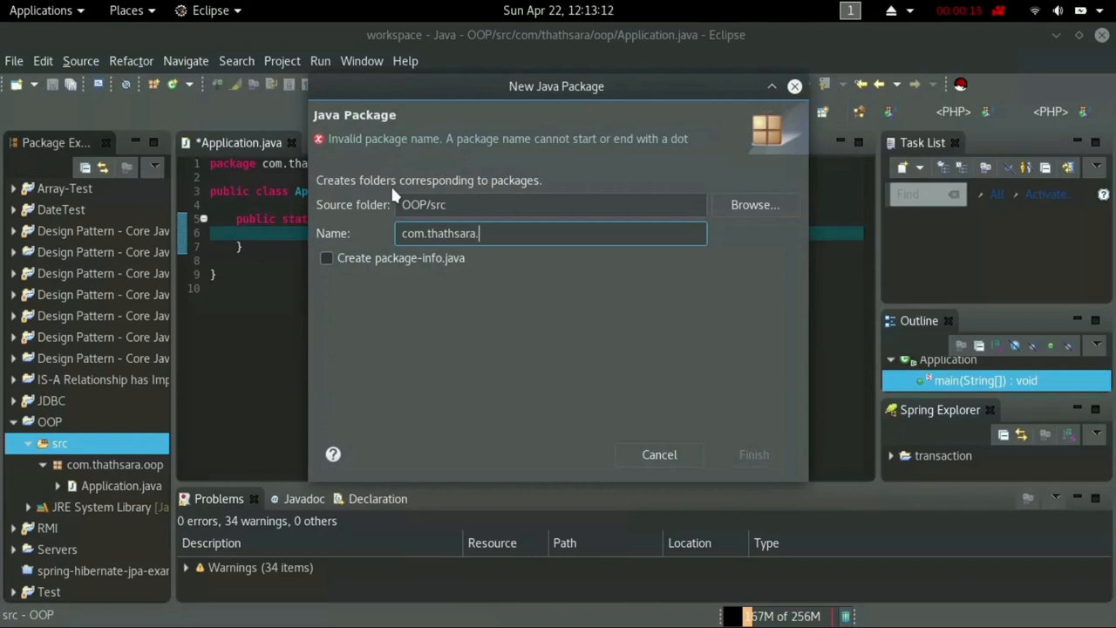
type("oop.")
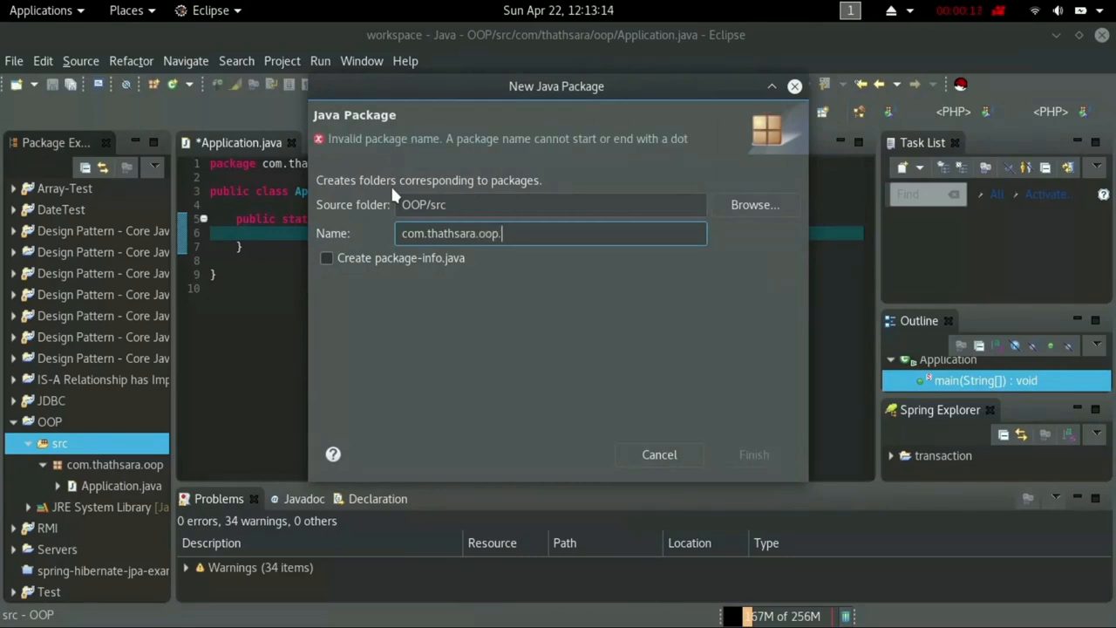
type("test")
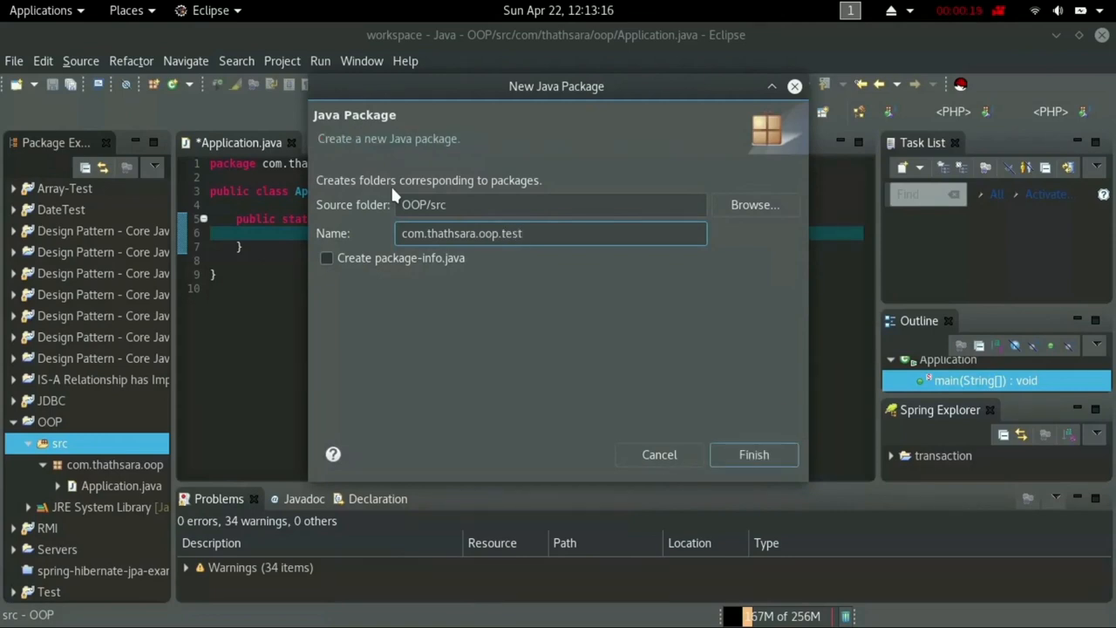
left_click(753, 454)
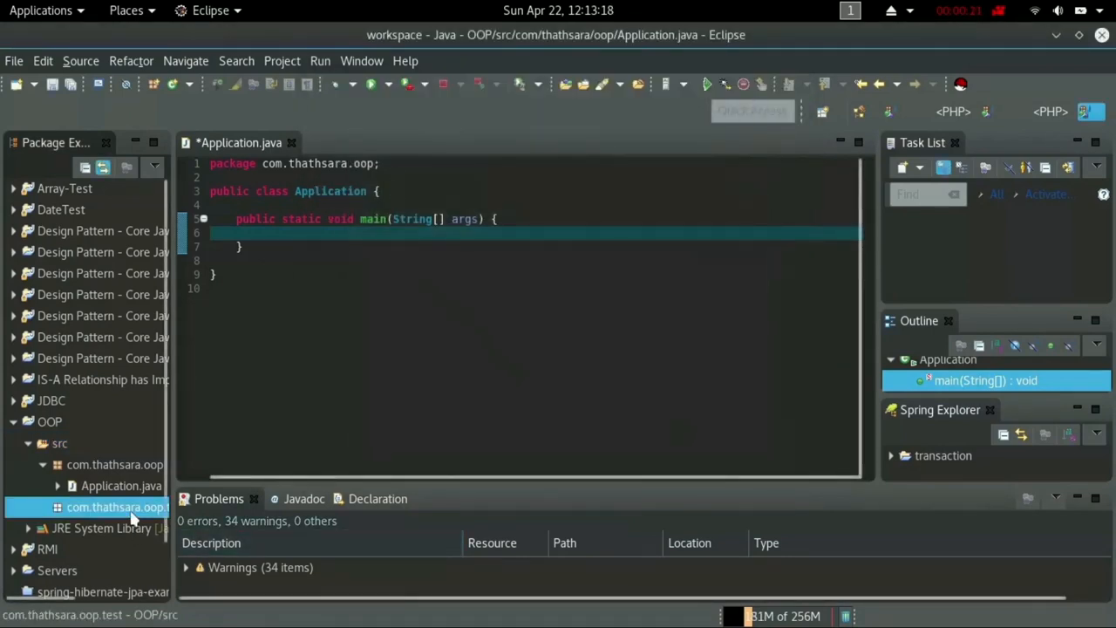
right_click(118, 506)
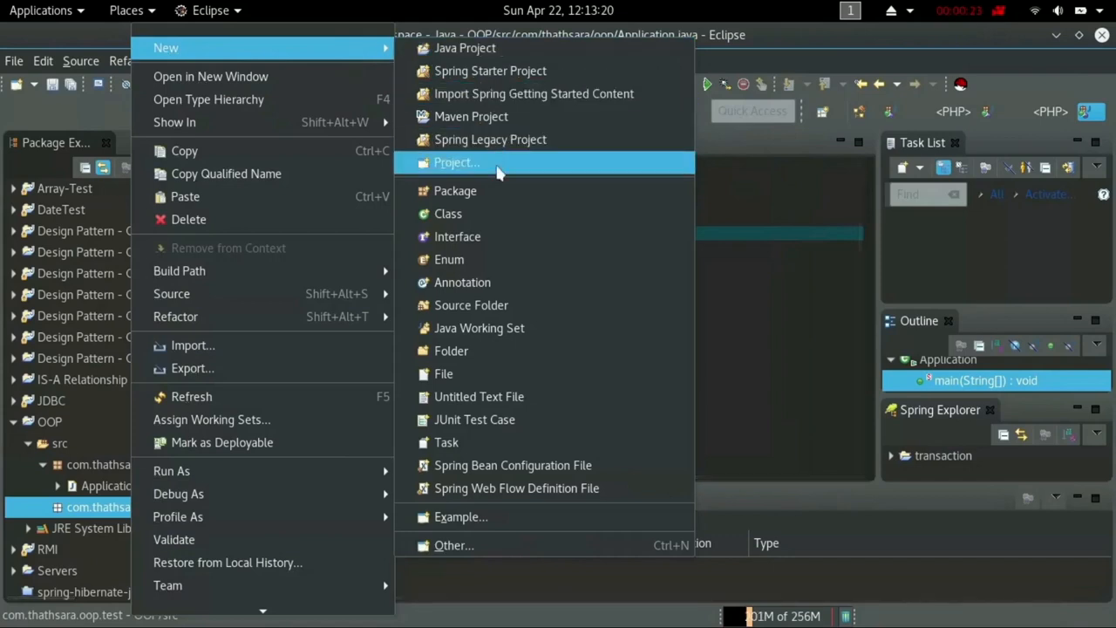
Create the class 'Bank' in com.thathsara.oop.test.
left_click(448, 214)
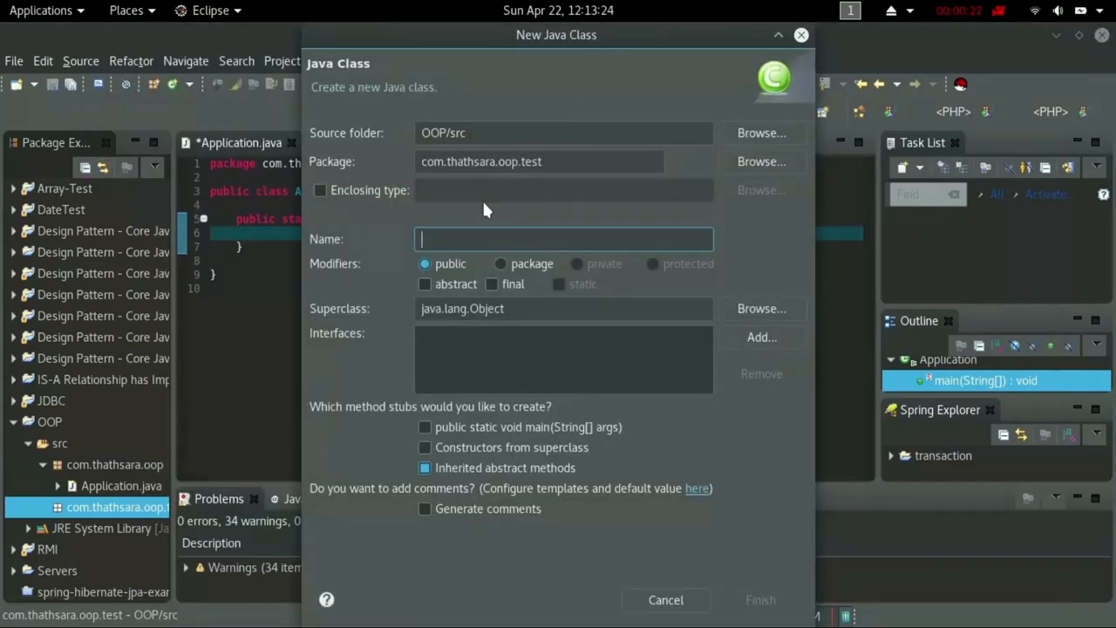
type("Bank")
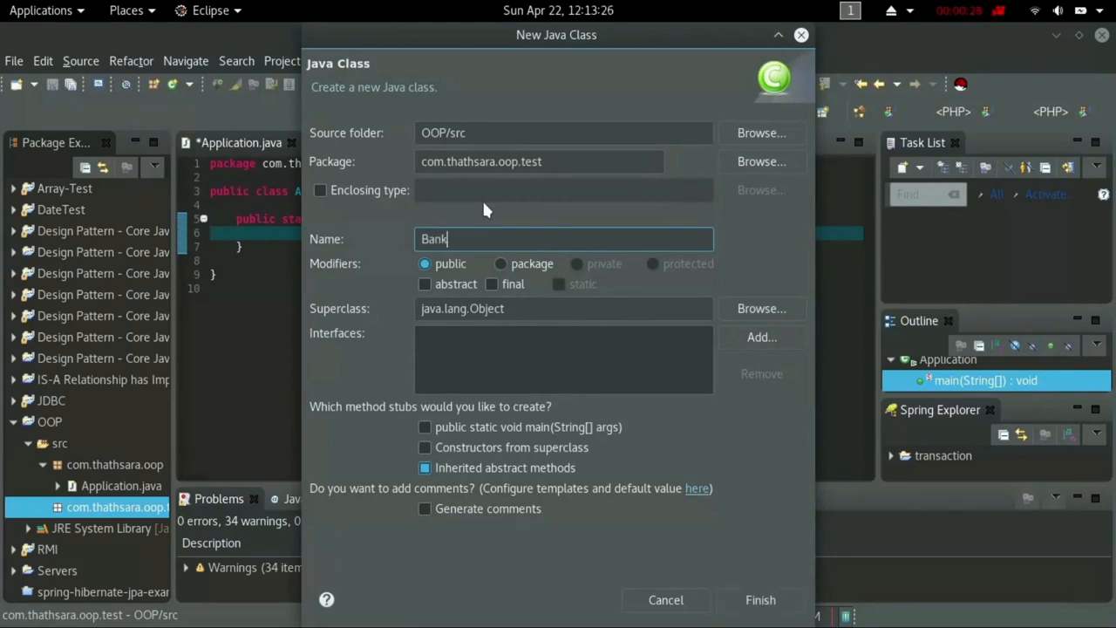
left_click(759, 599)
type("// variables")
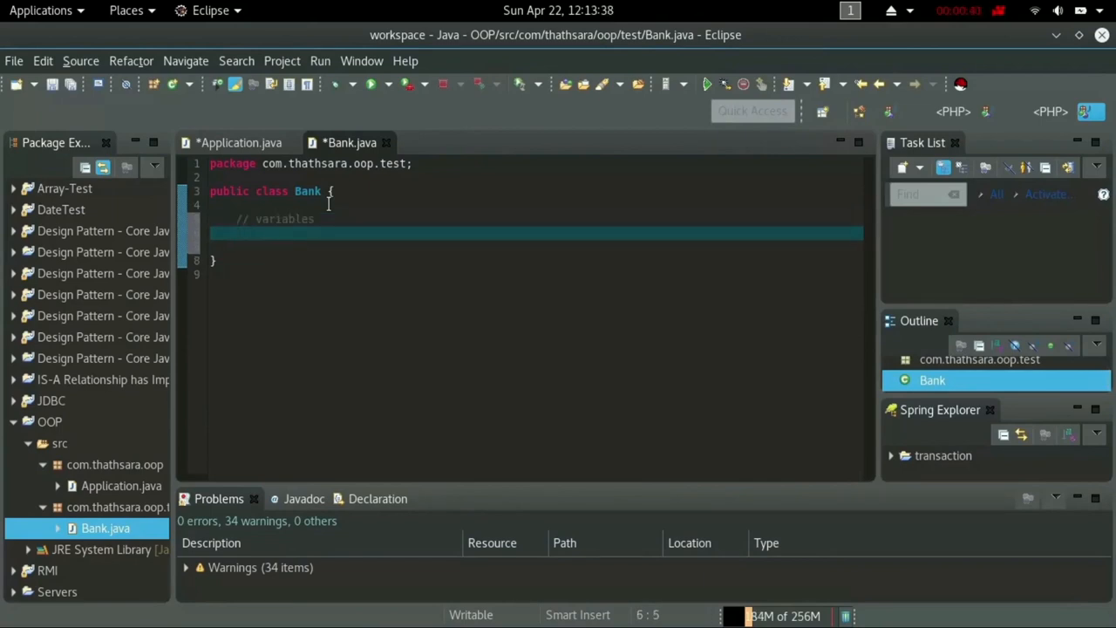
Declare the fields 'private int bankNo;' and 'private String bankLocation;' in Bank.
type("private")
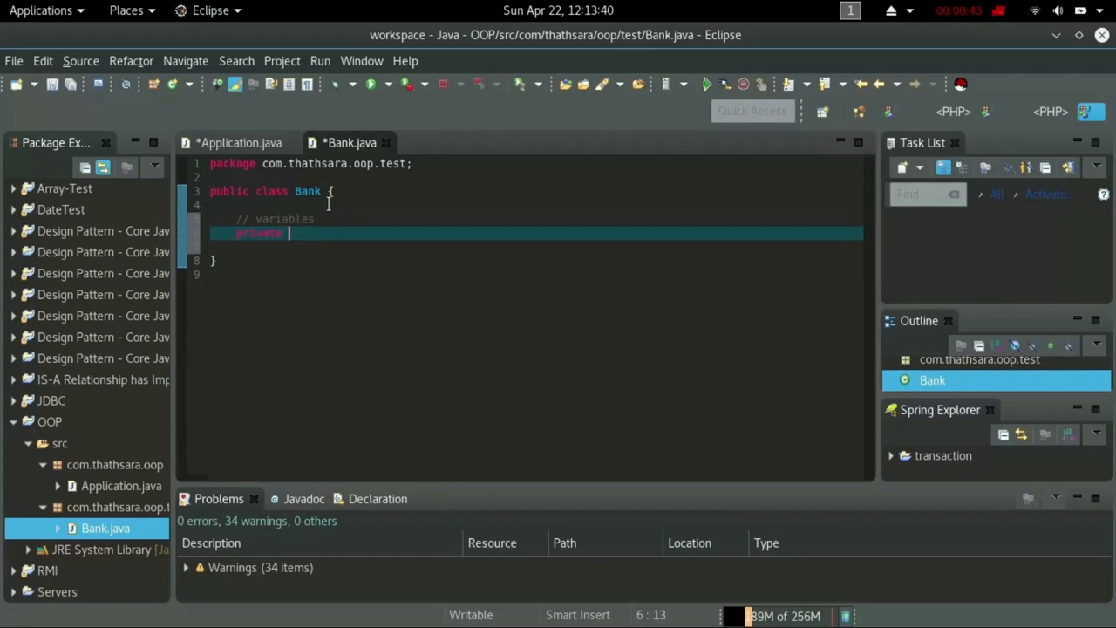
type("int")
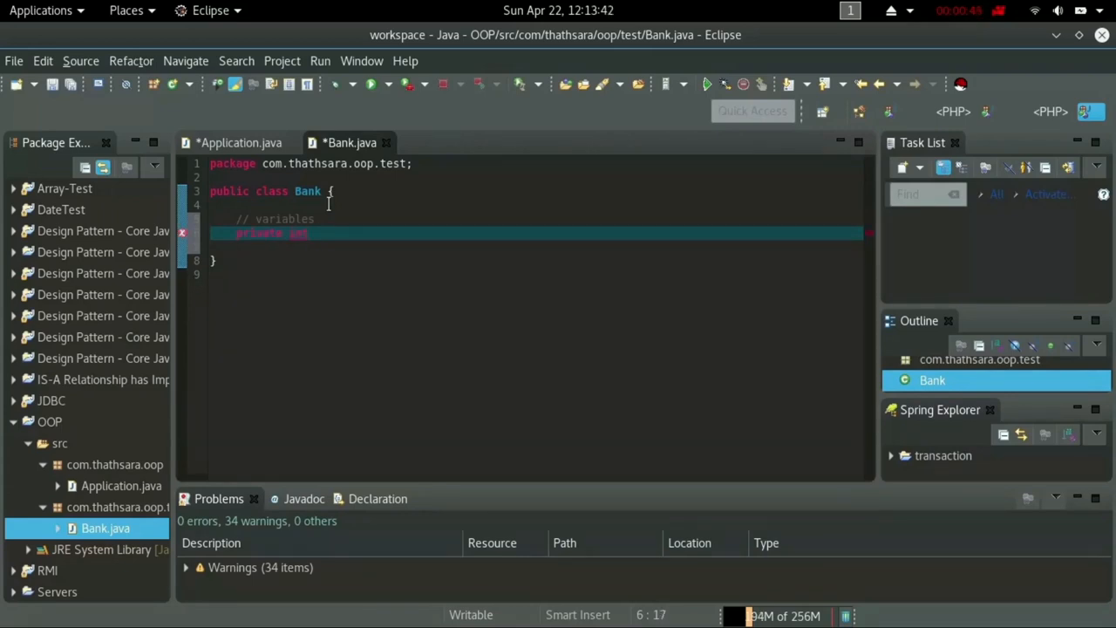
type("bank")
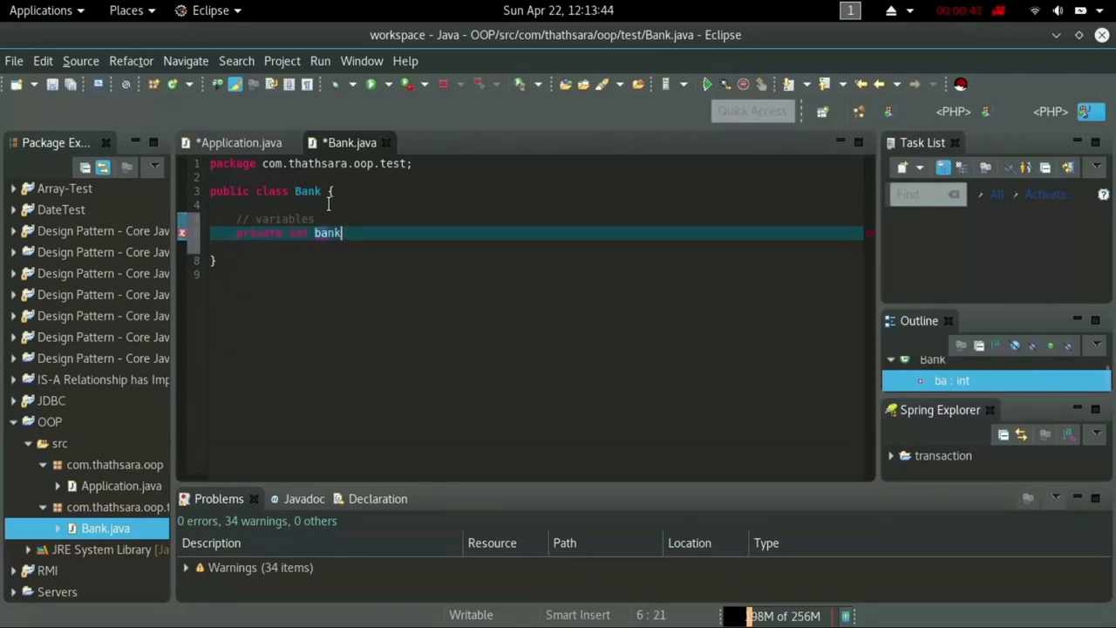
type("No;")
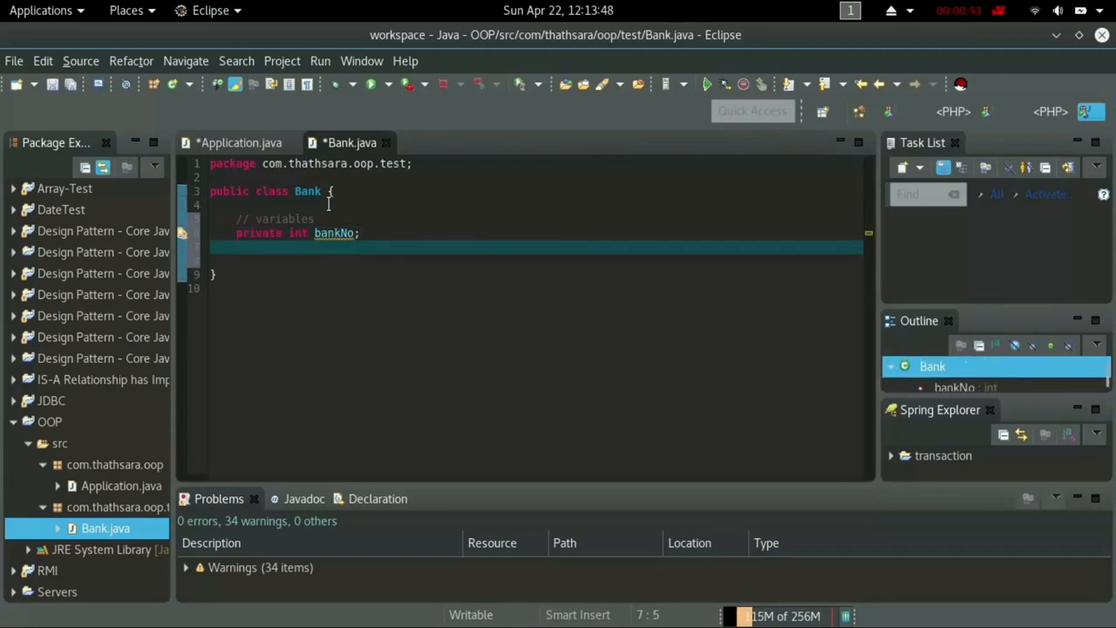
type("private")
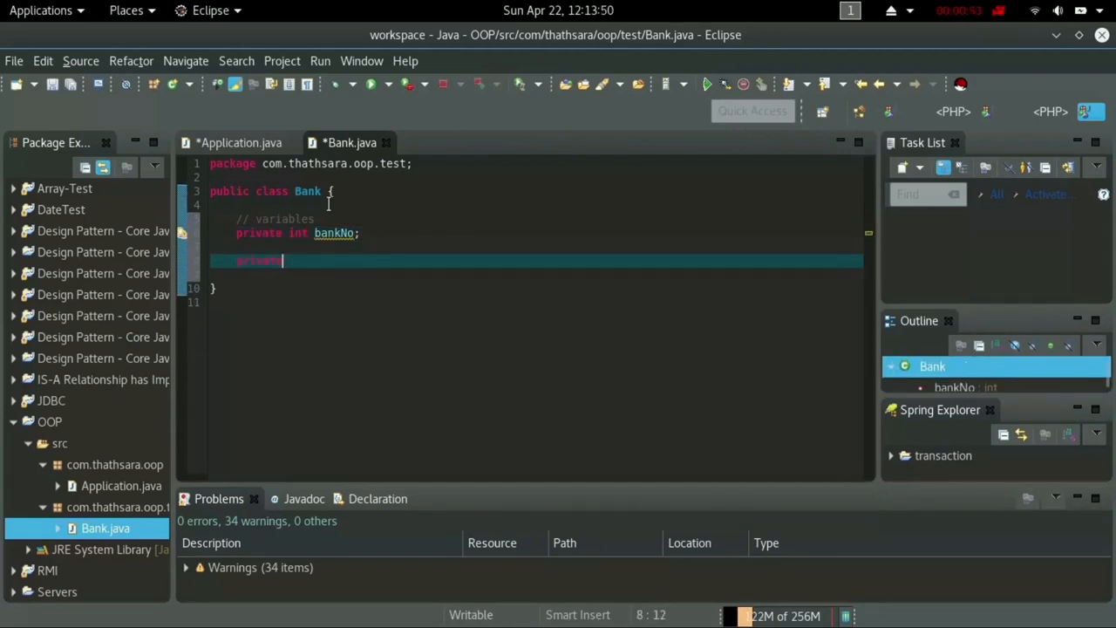
type("String")
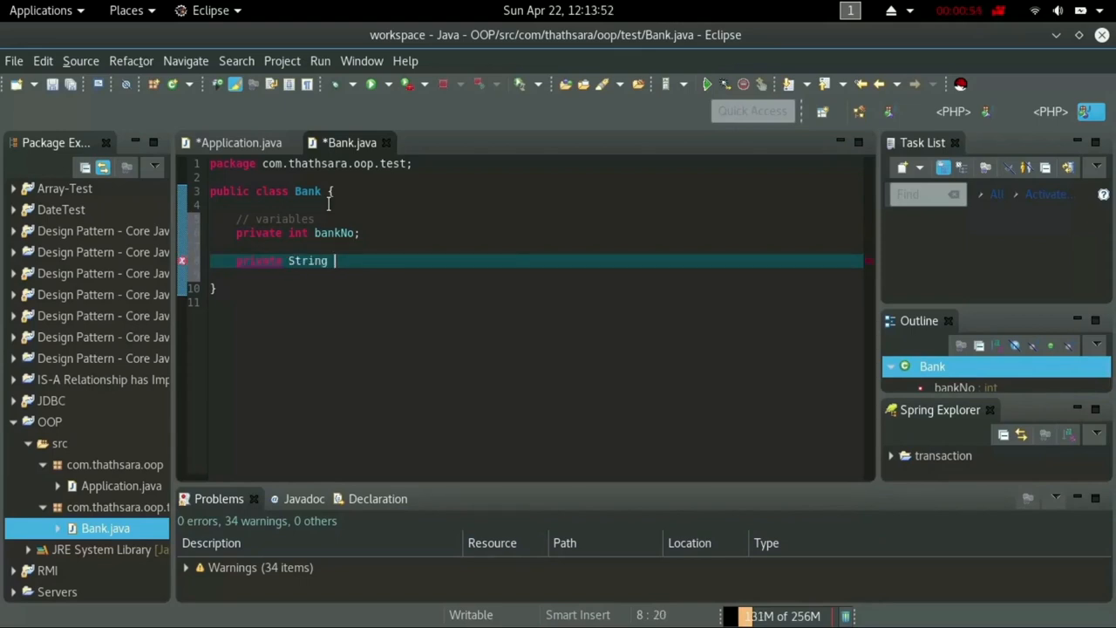
type("bank")
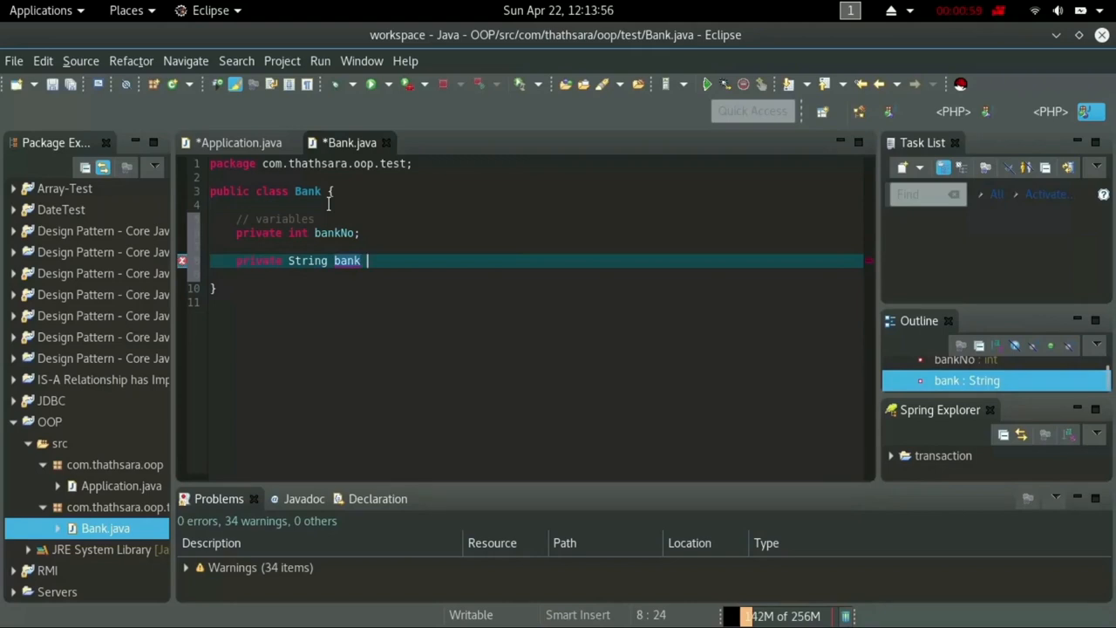
type("Loca")
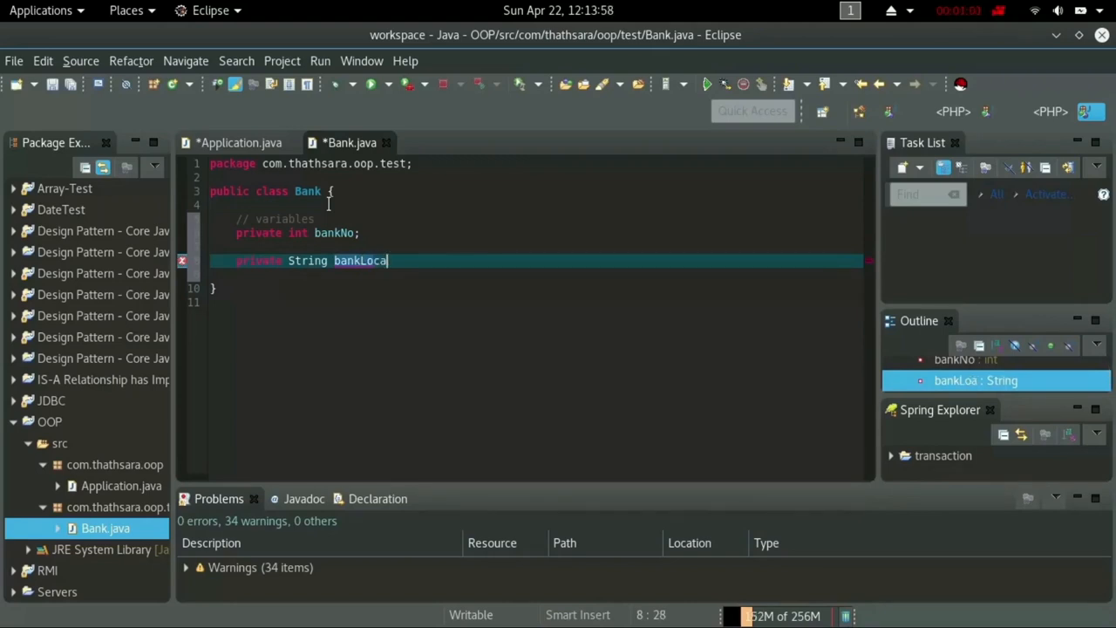
type("tion;")
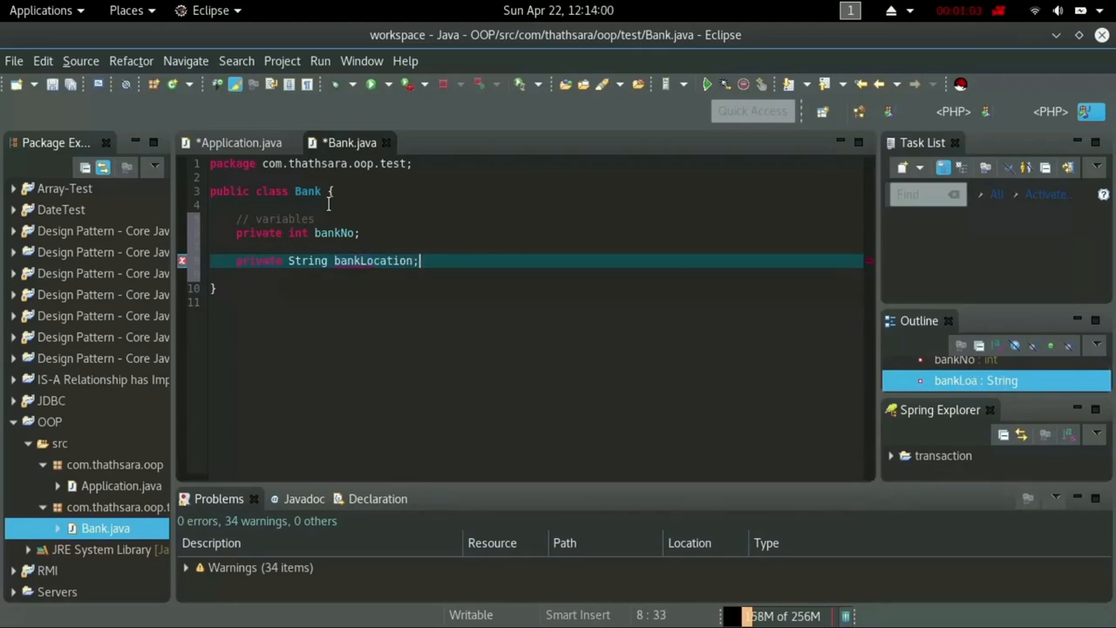
Add a '// behavior methods' comment on a new line below the fields.
key("Return")
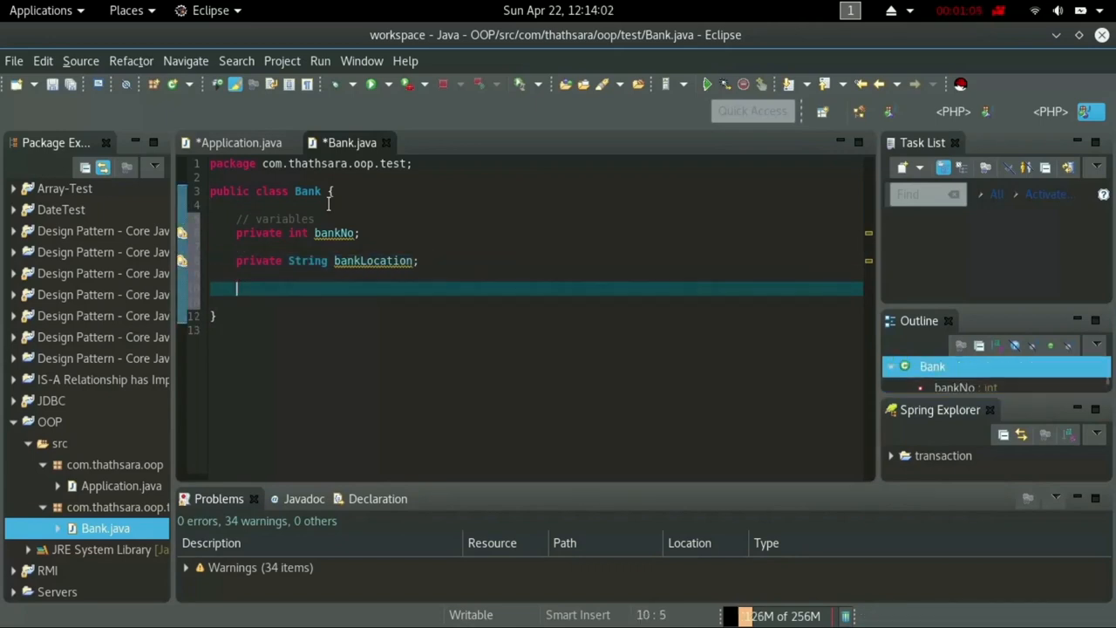
type("//")
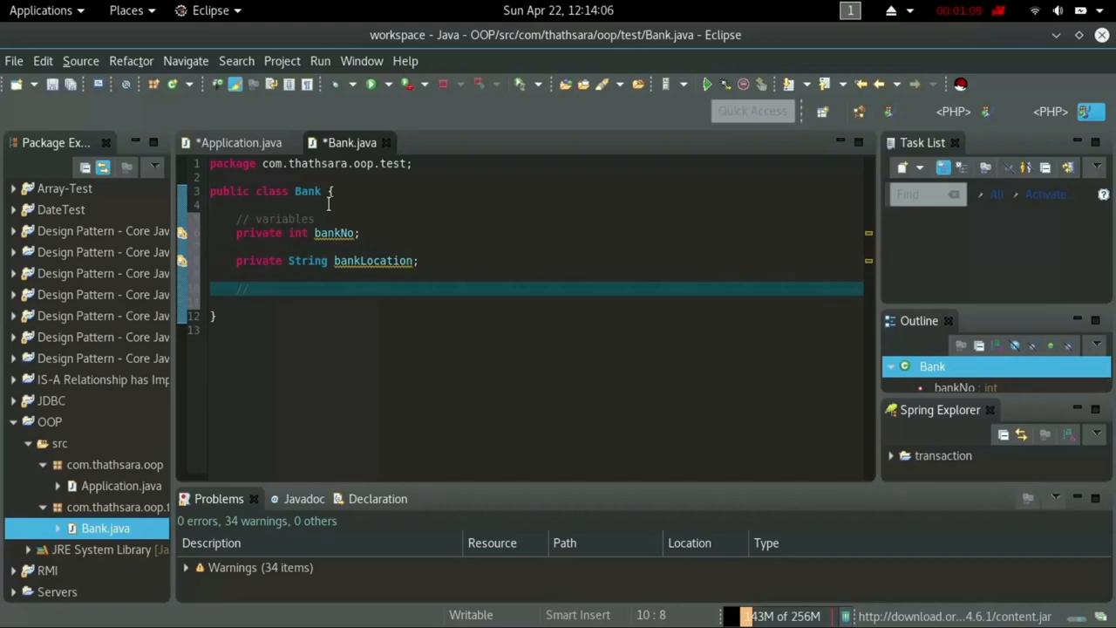
type("bo")
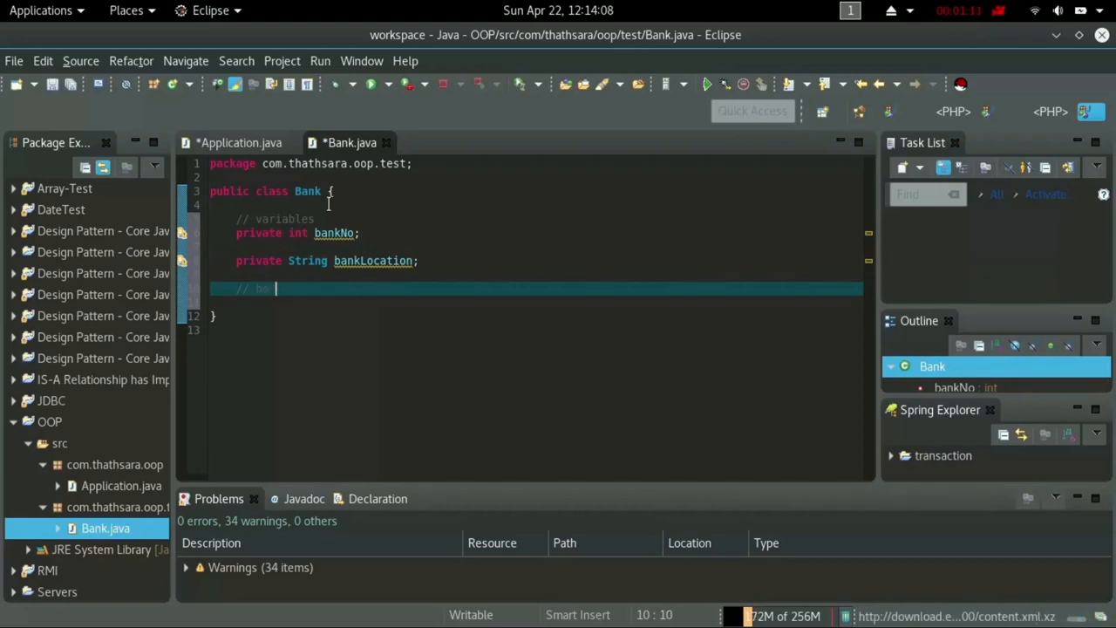
type("ehavio")
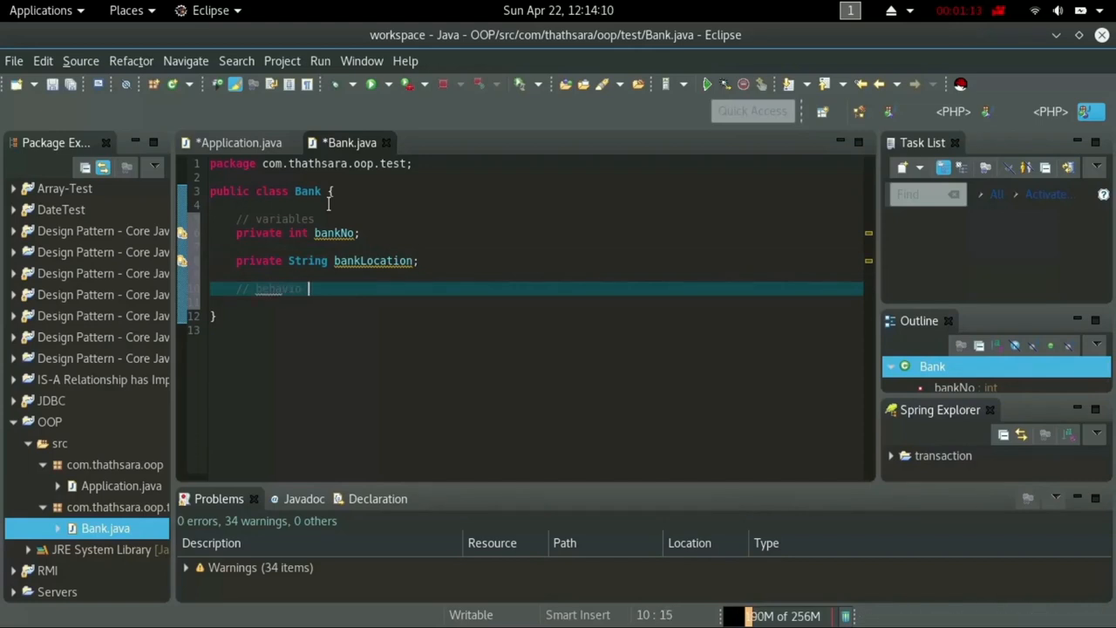
type("methods")
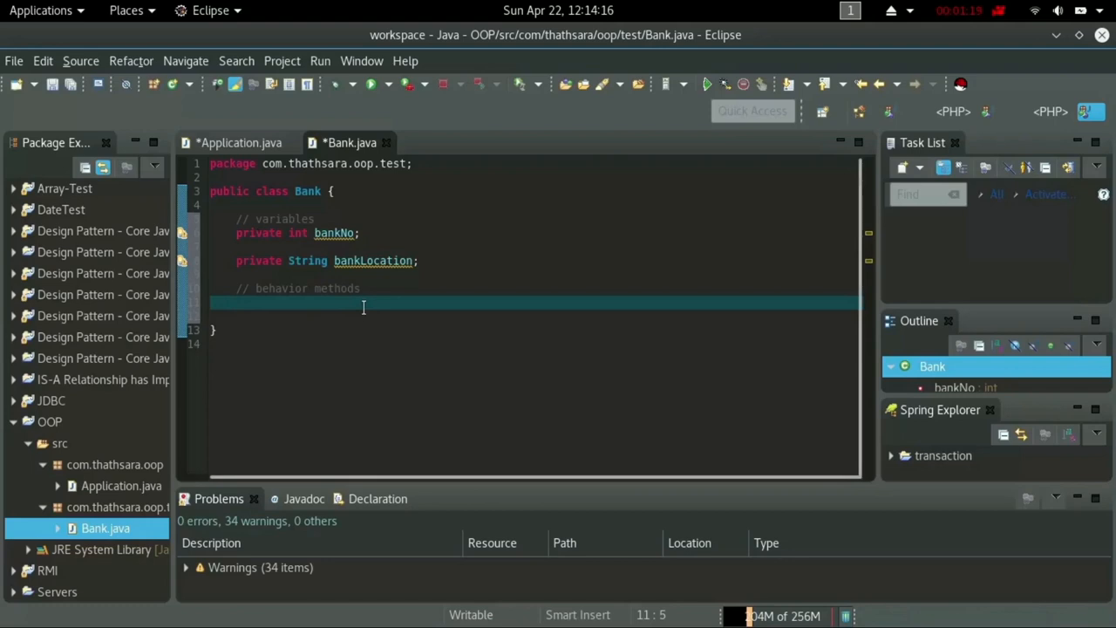
Generate getters and setters for all fields, bankNo and bankLocation.
right_click(363, 306)
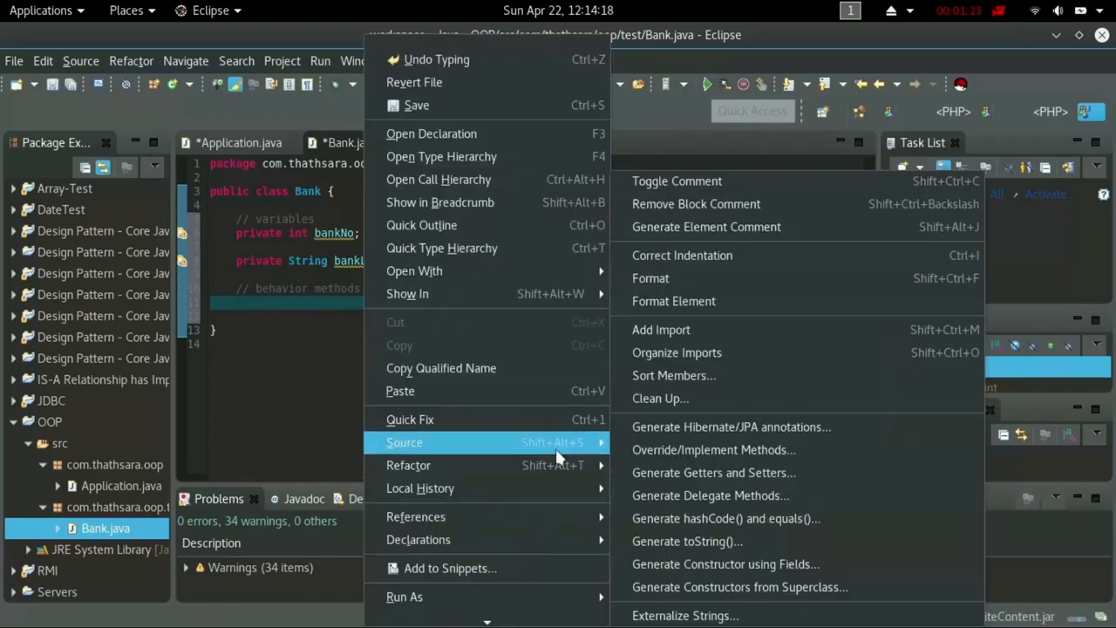
left_click(673, 301)
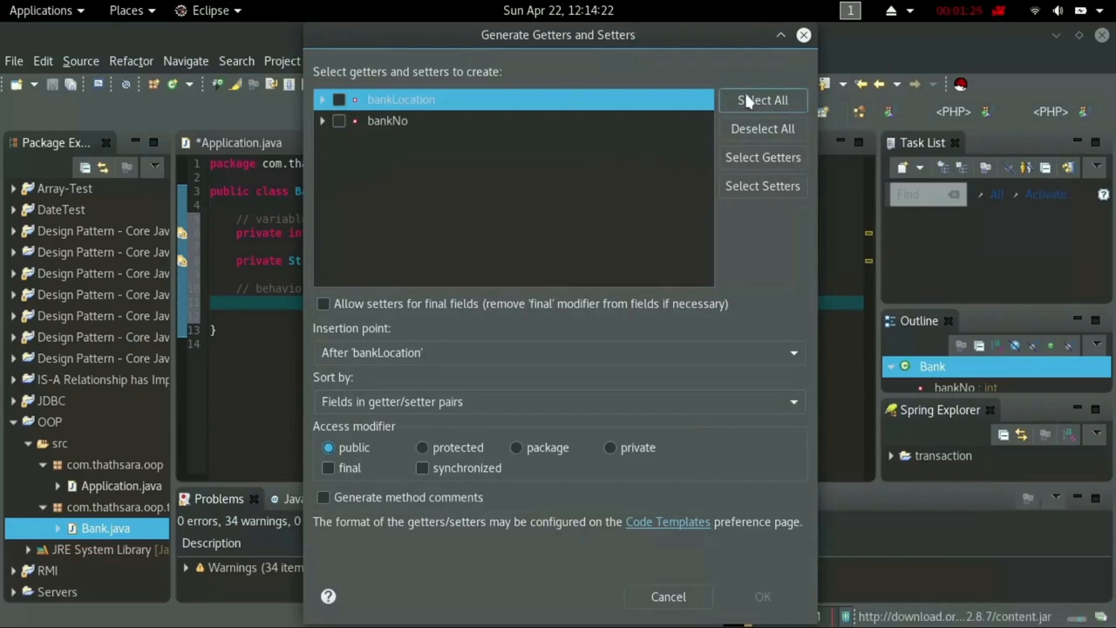
left_click(762, 100)
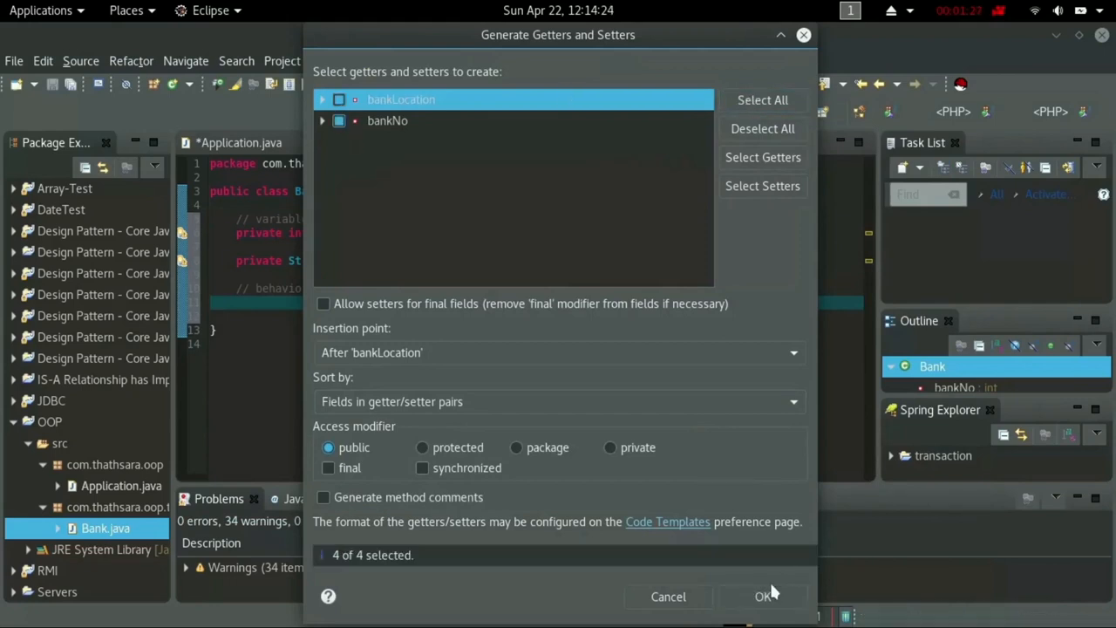
left_click(762, 596)
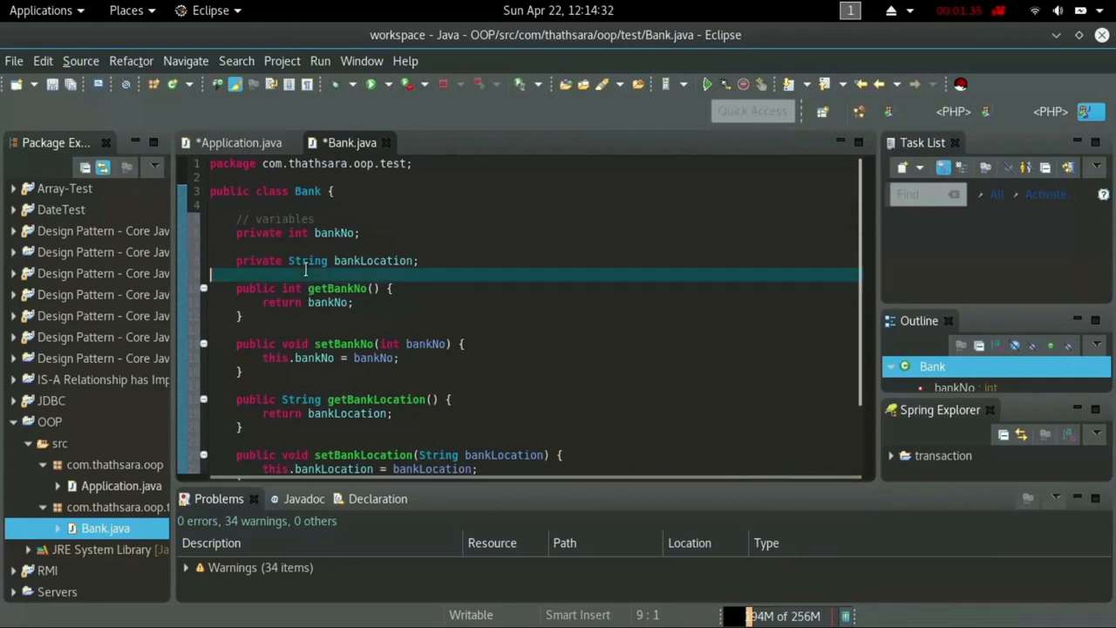
Type '// behavior methods' above the accessors and start a '//class provide enc…' comment.
type("// behavior methods")
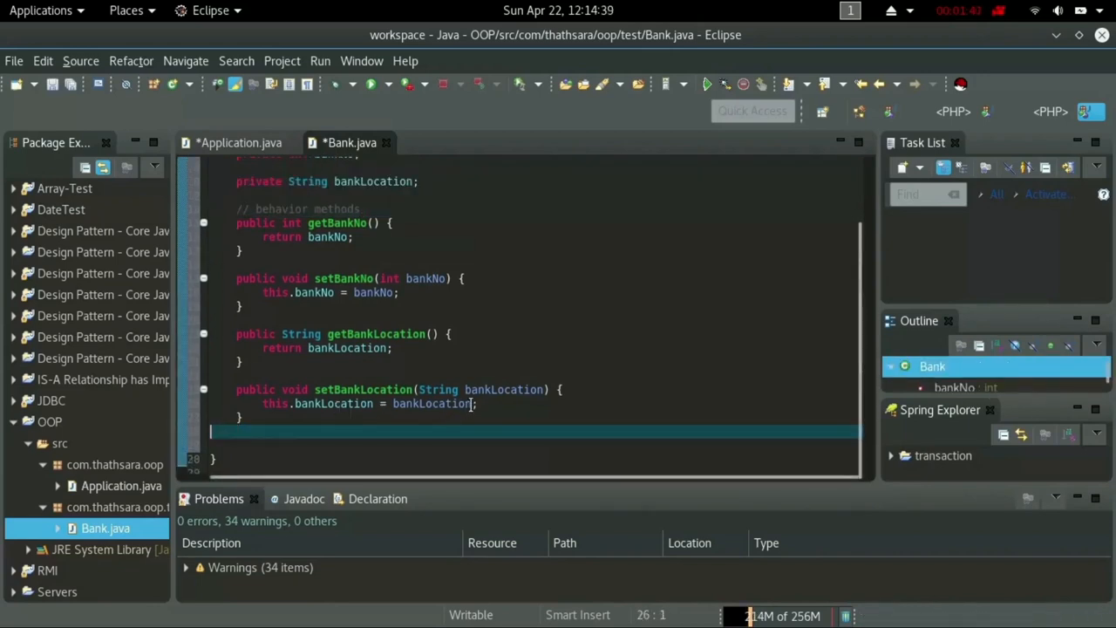
scroll("up", 3)
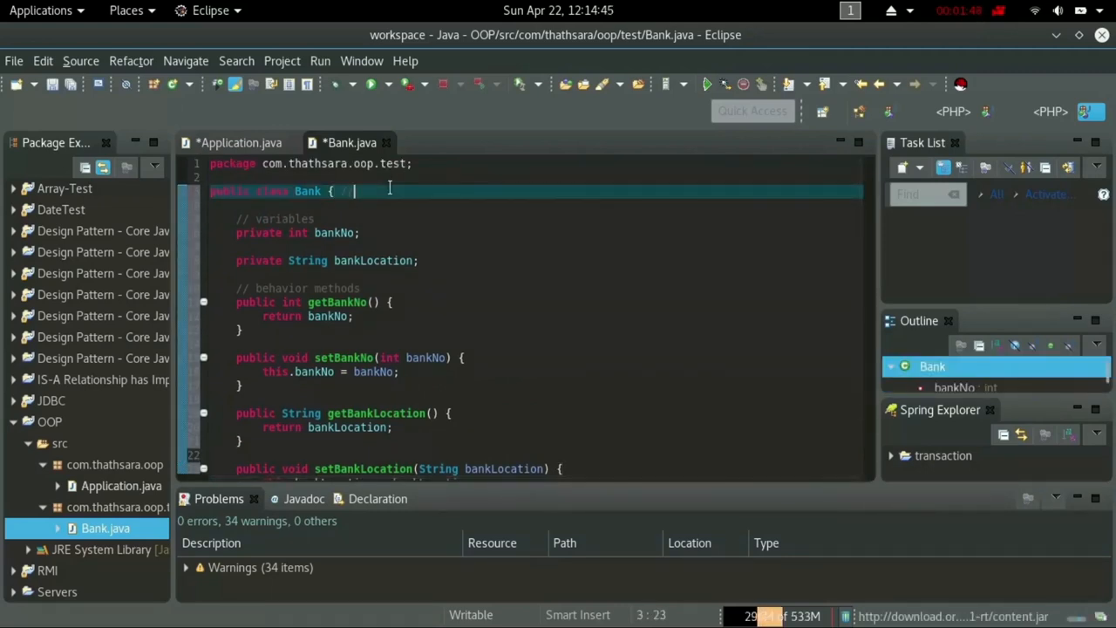
type("class p")
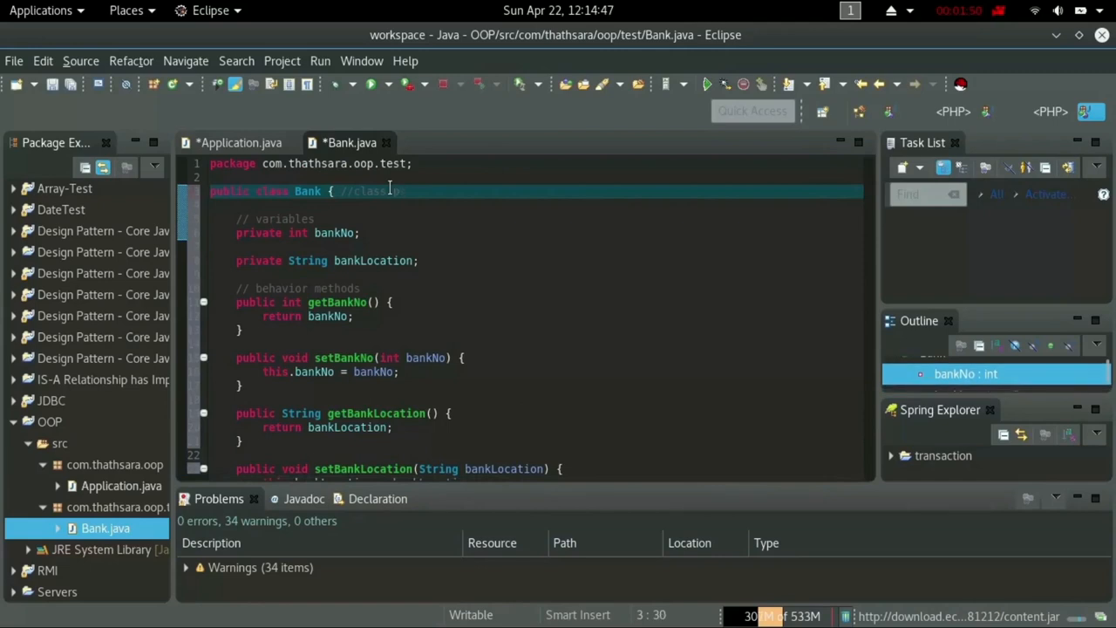
type("provide enc")
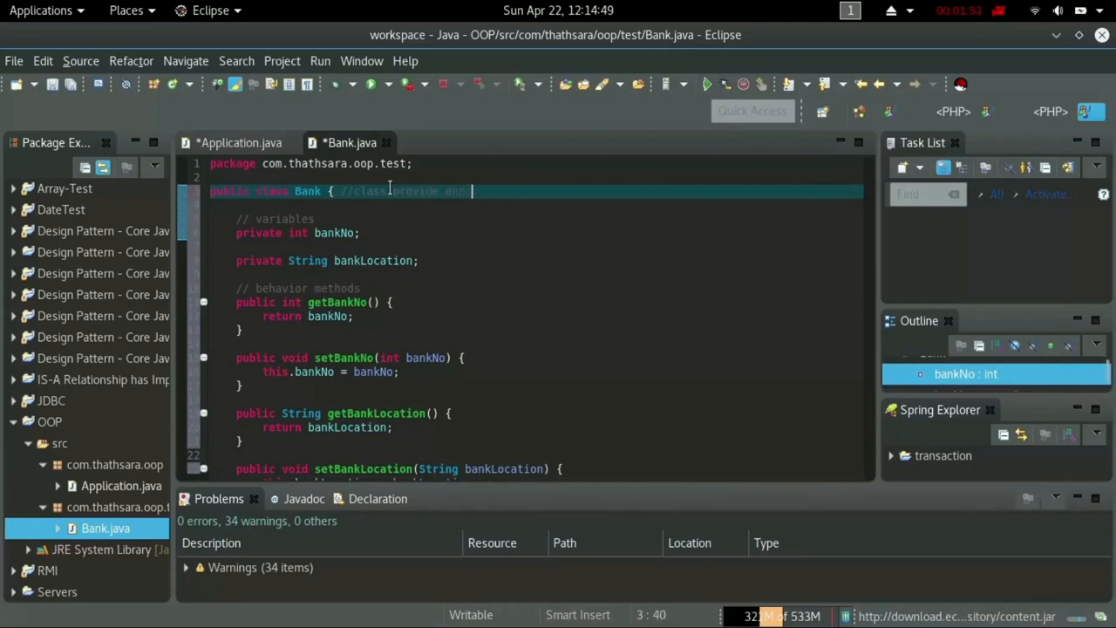